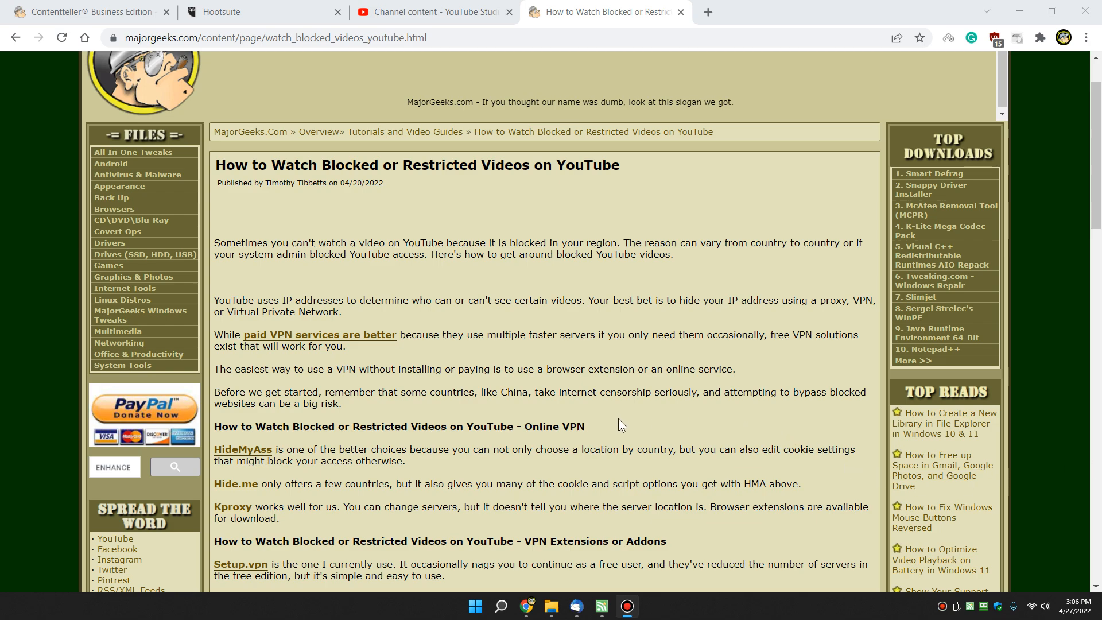
mouse_move(732, 280)
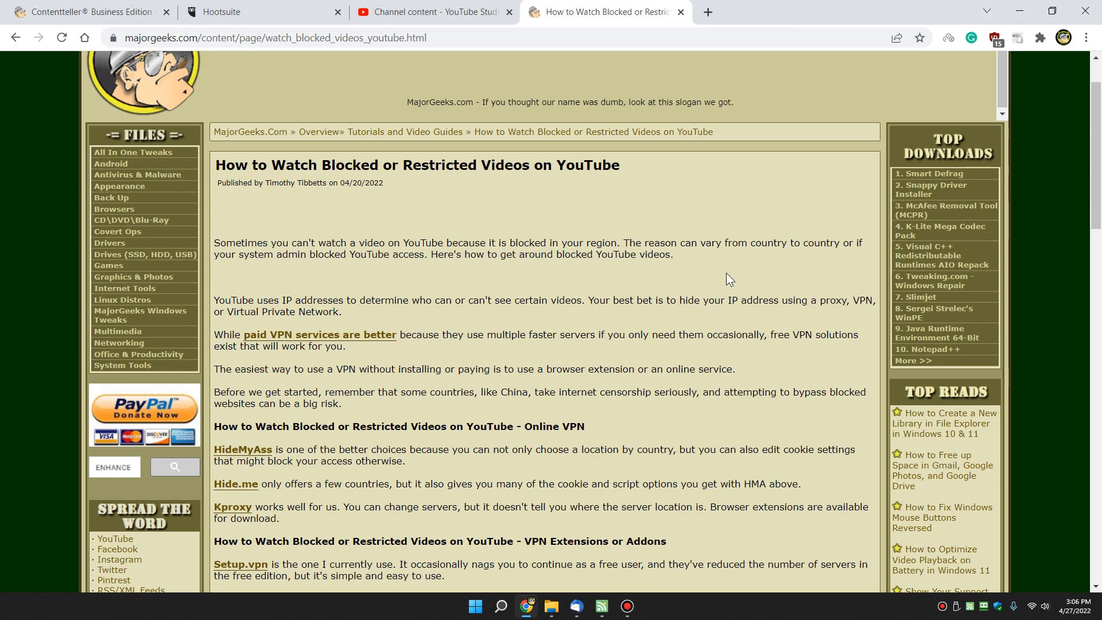
mouse_move(700, 256)
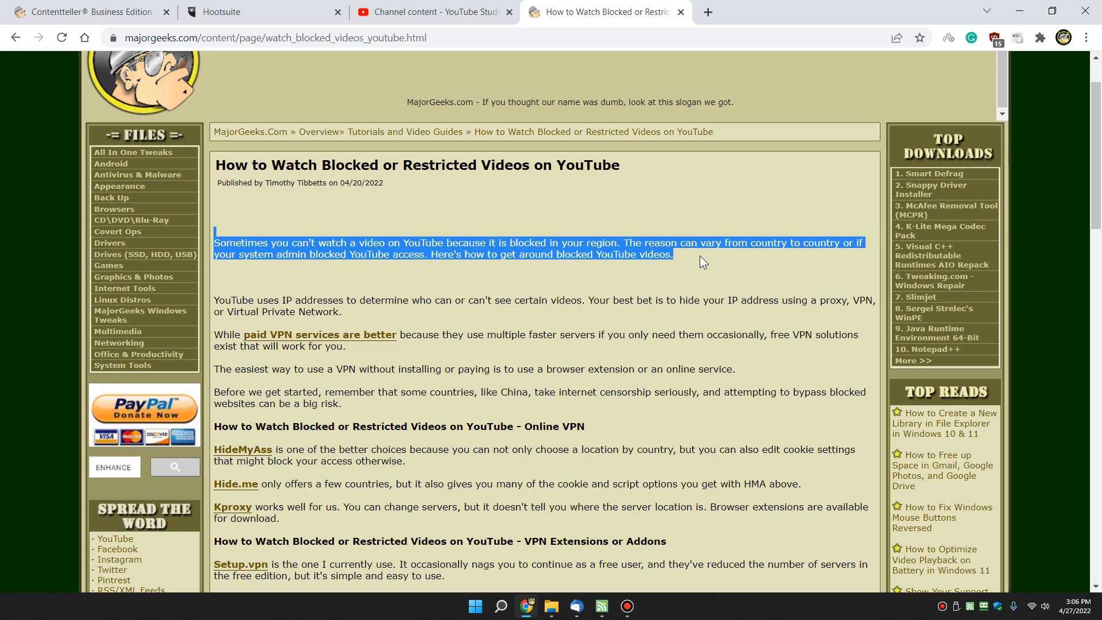
Scroll down the blocked-videos guide toward the web browsers section and similar-guides list.
left_click(702, 260)
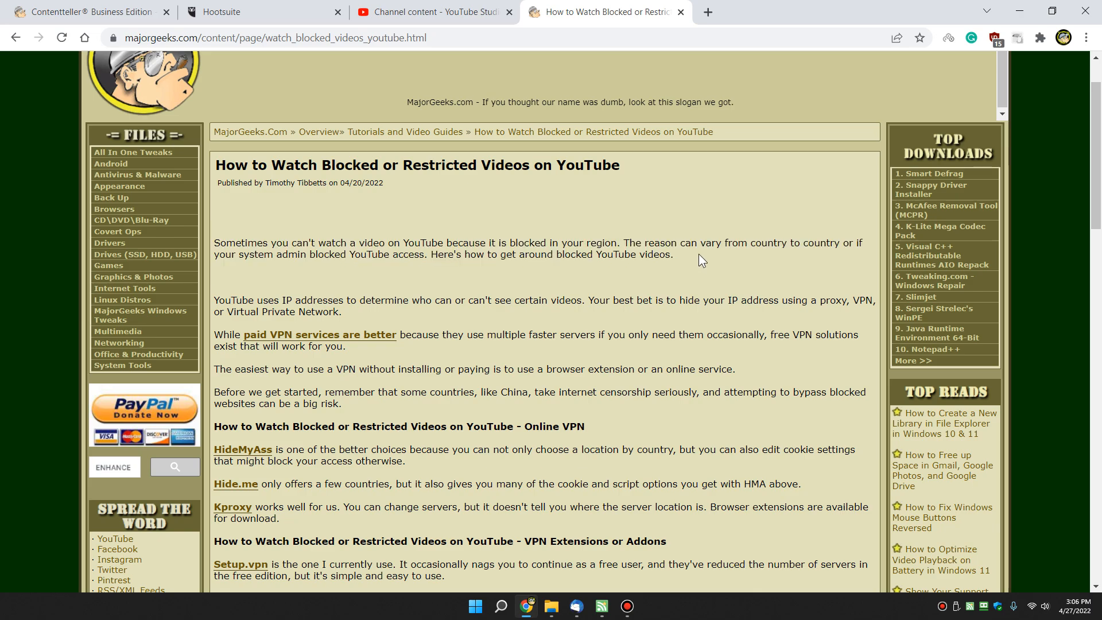
mouse_move(646, 288)
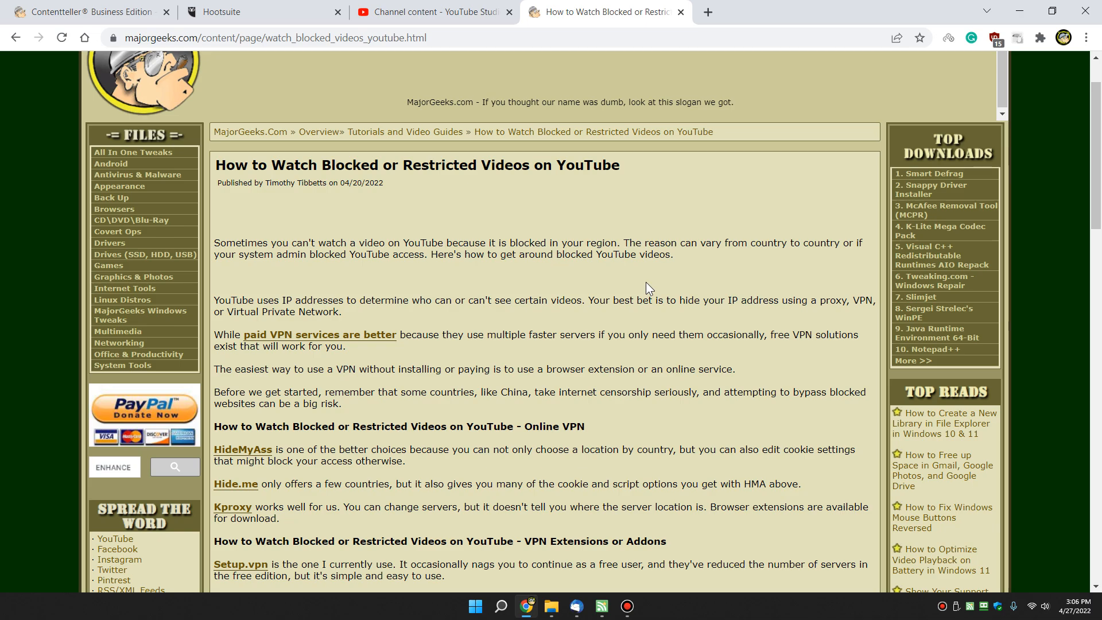
scroll("down", 3)
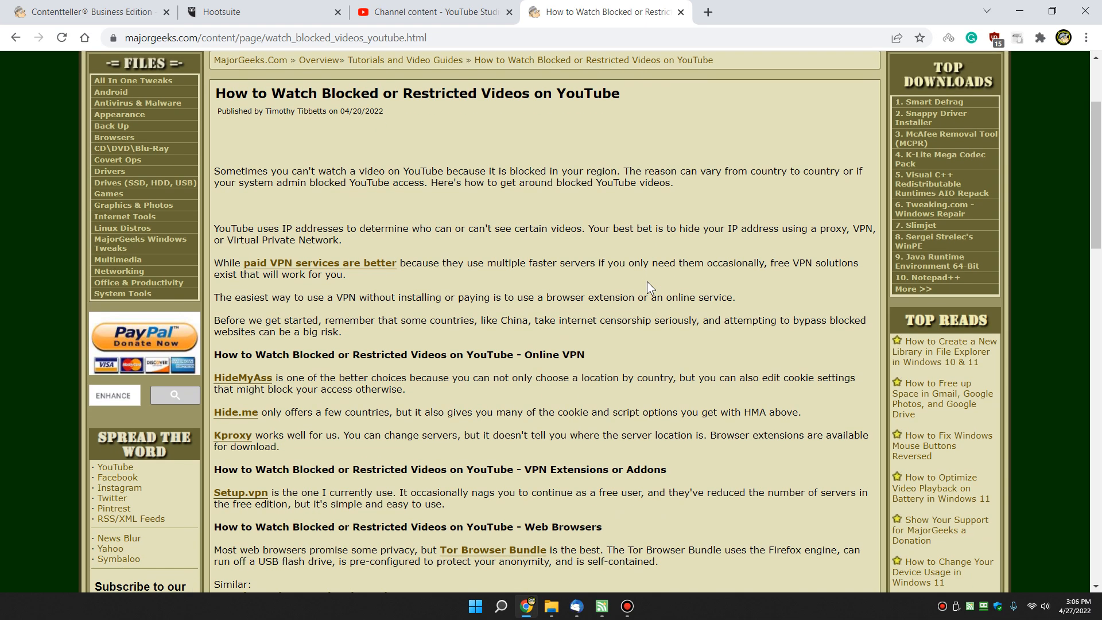
mouse_move(681, 290)
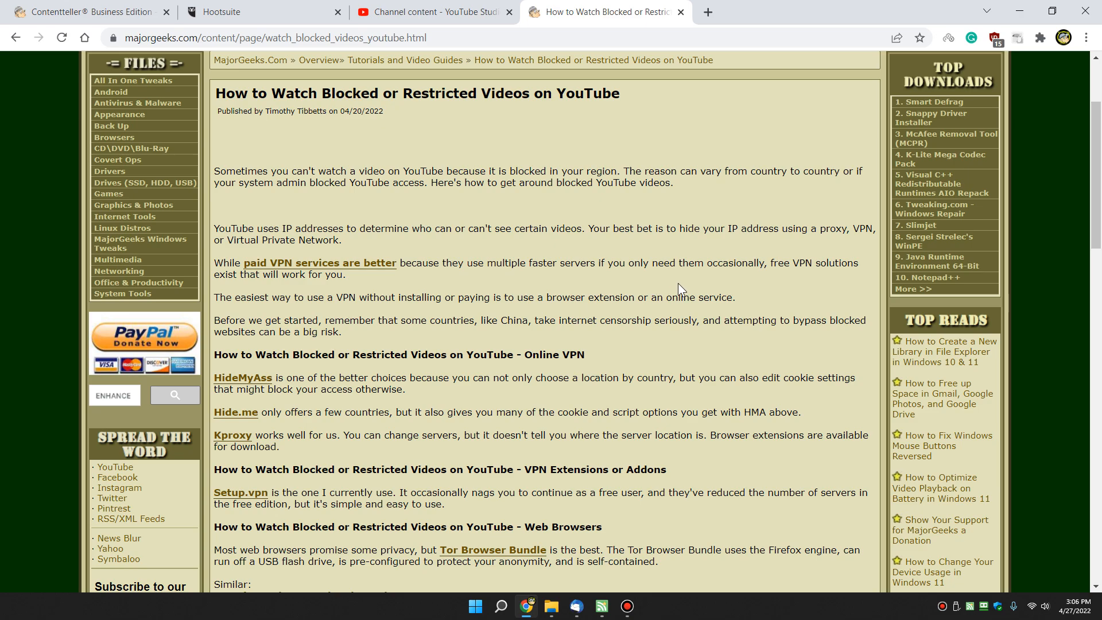
scroll("down", 3)
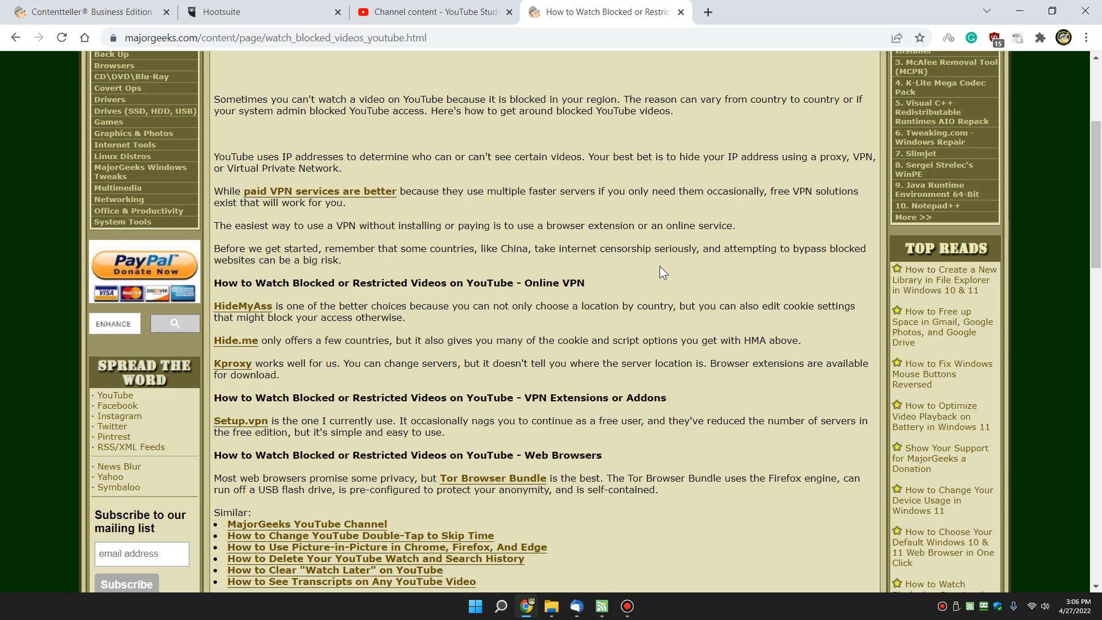
mouse_move(664, 252)
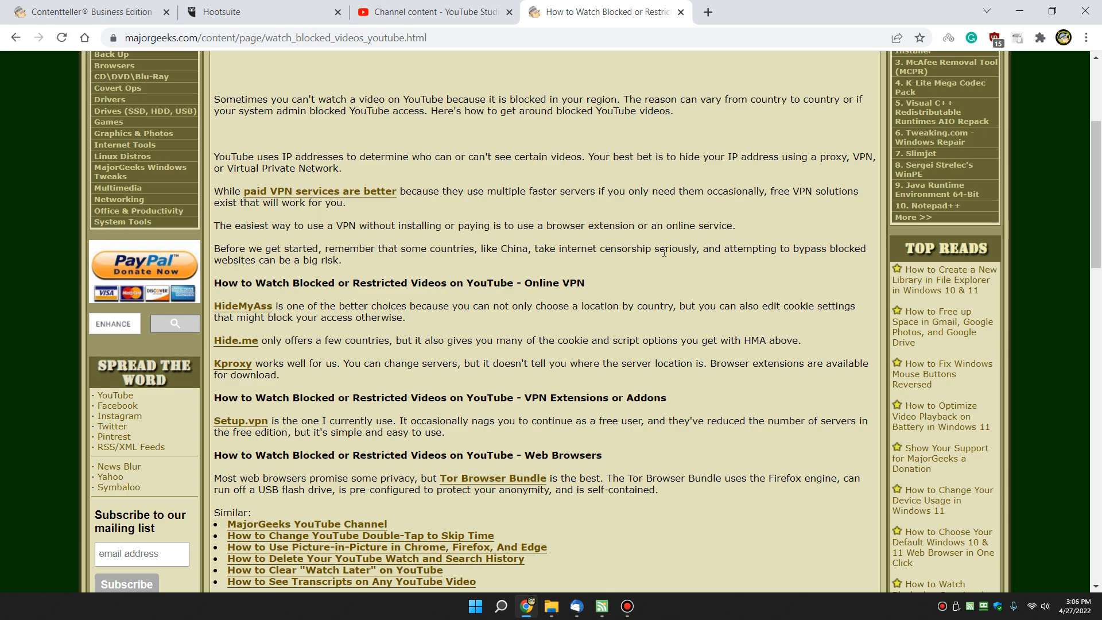
mouse_move(644, 246)
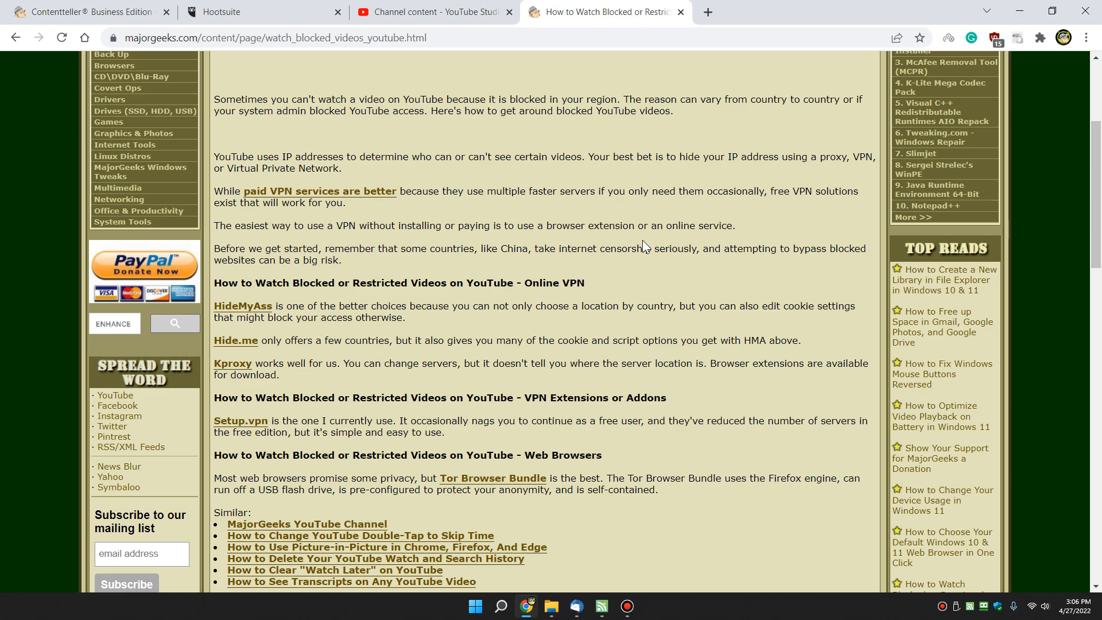
mouse_move(566, 310)
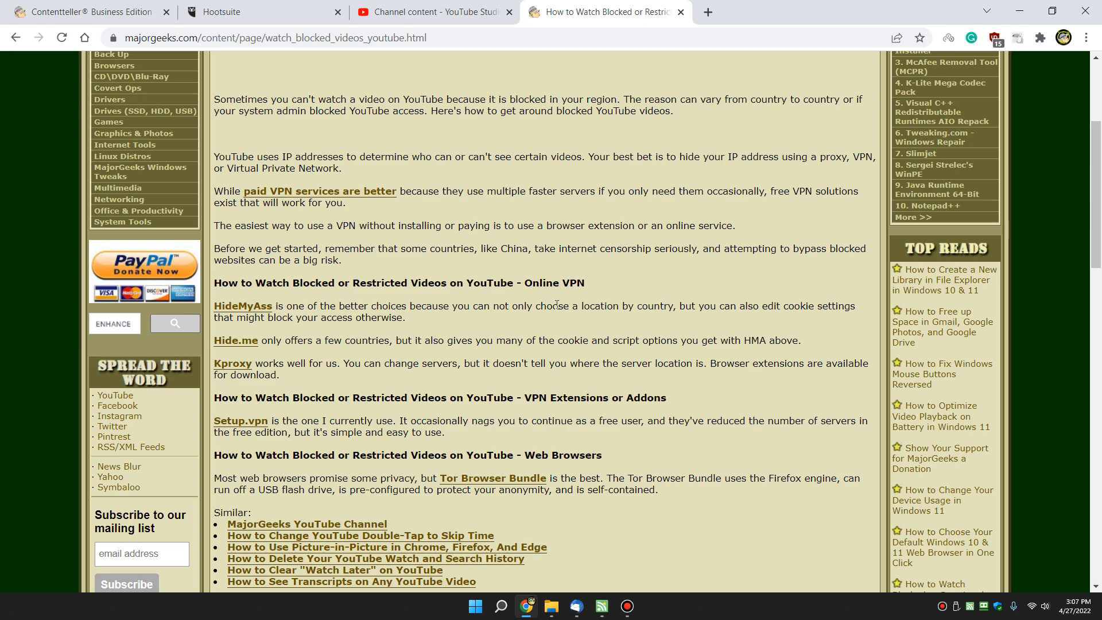
mouse_move(371, 230)
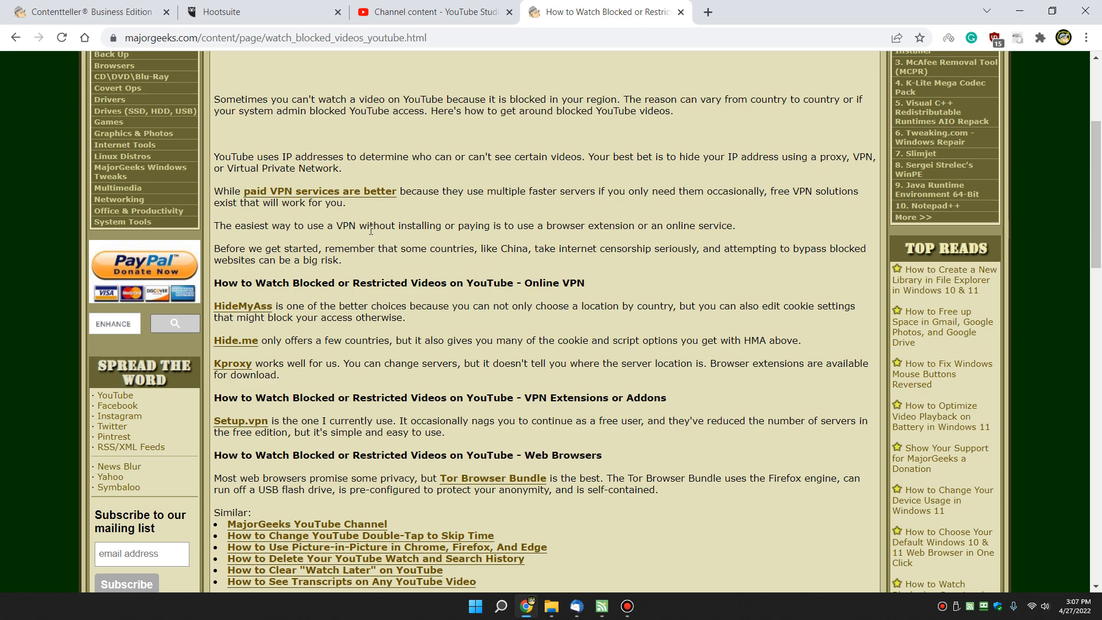
mouse_move(931, 38)
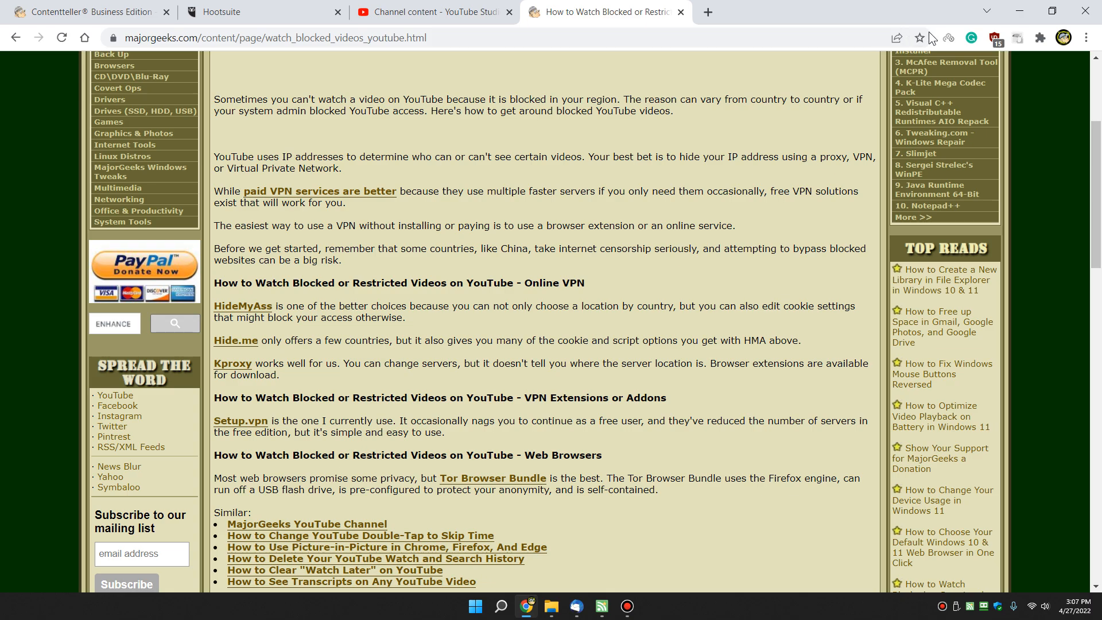
mouse_move(323, 197)
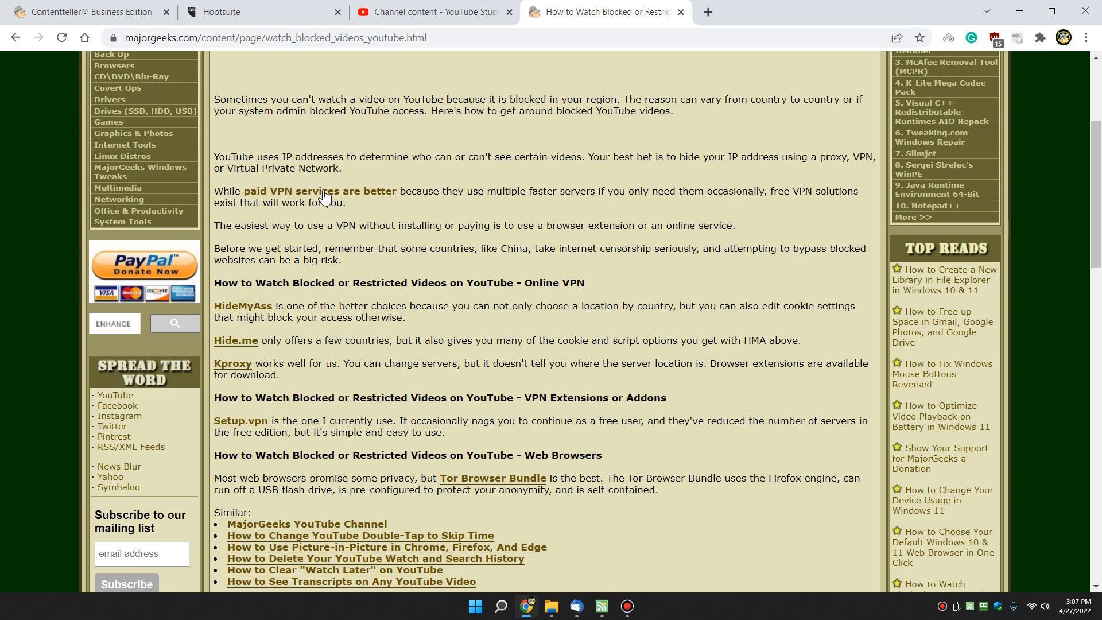
mouse_move(345, 197)
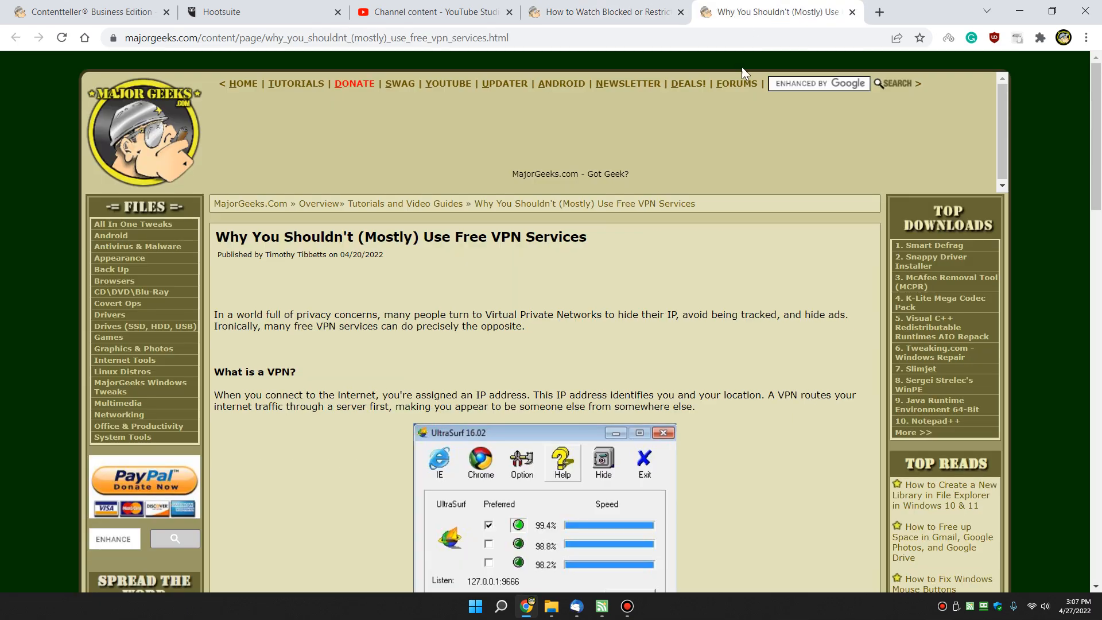
mouse_move(531, 270)
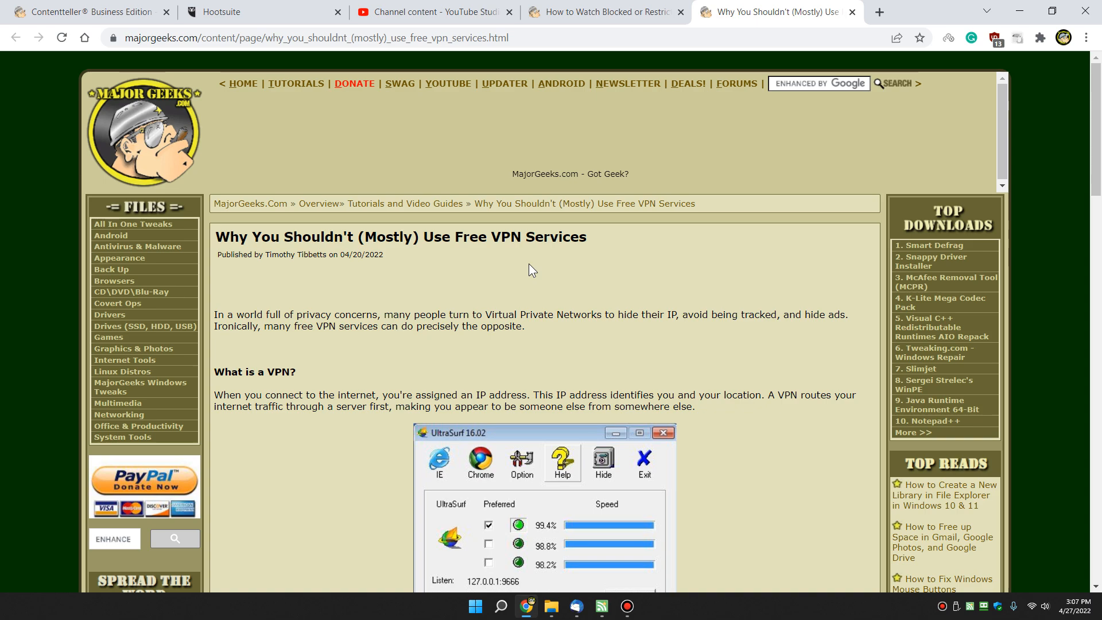
mouse_move(569, 258)
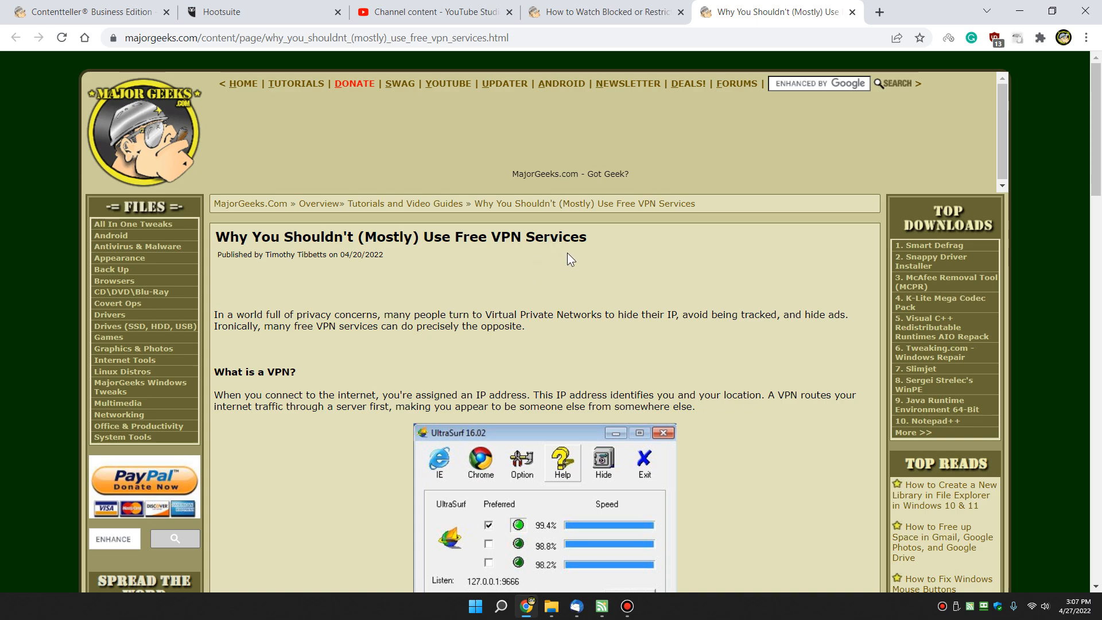
mouse_move(794, 13)
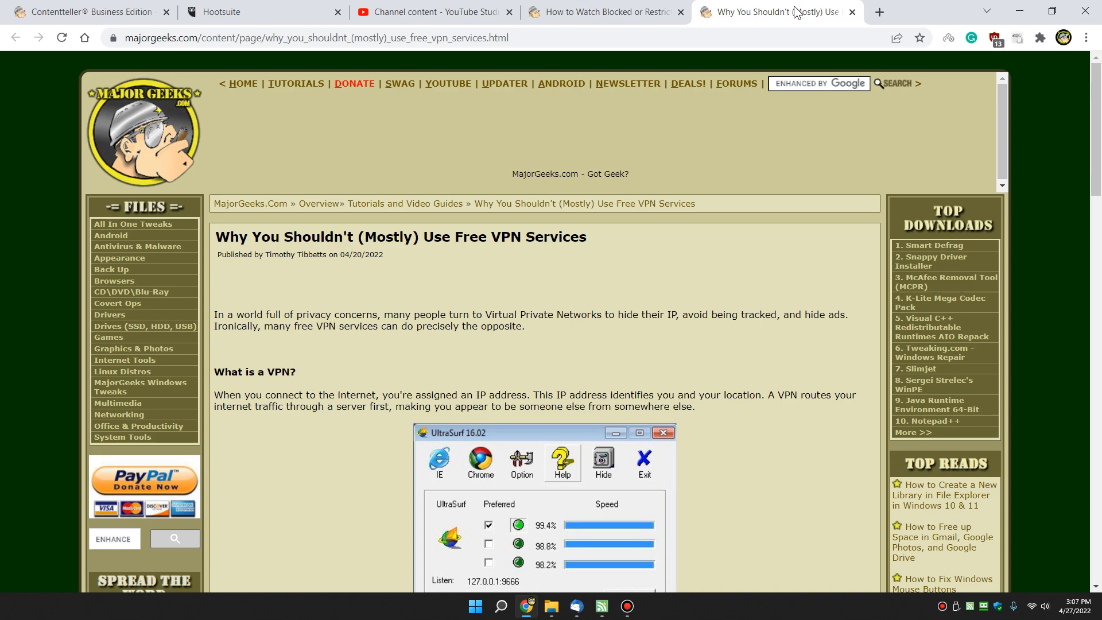
mouse_move(600, 224)
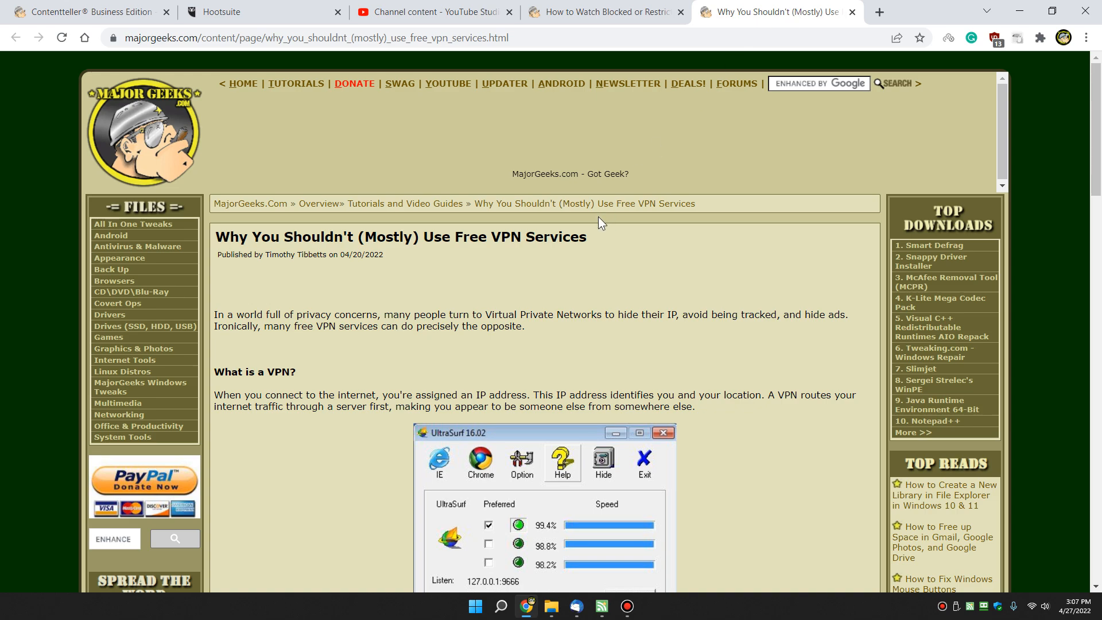
mouse_move(782, 32)
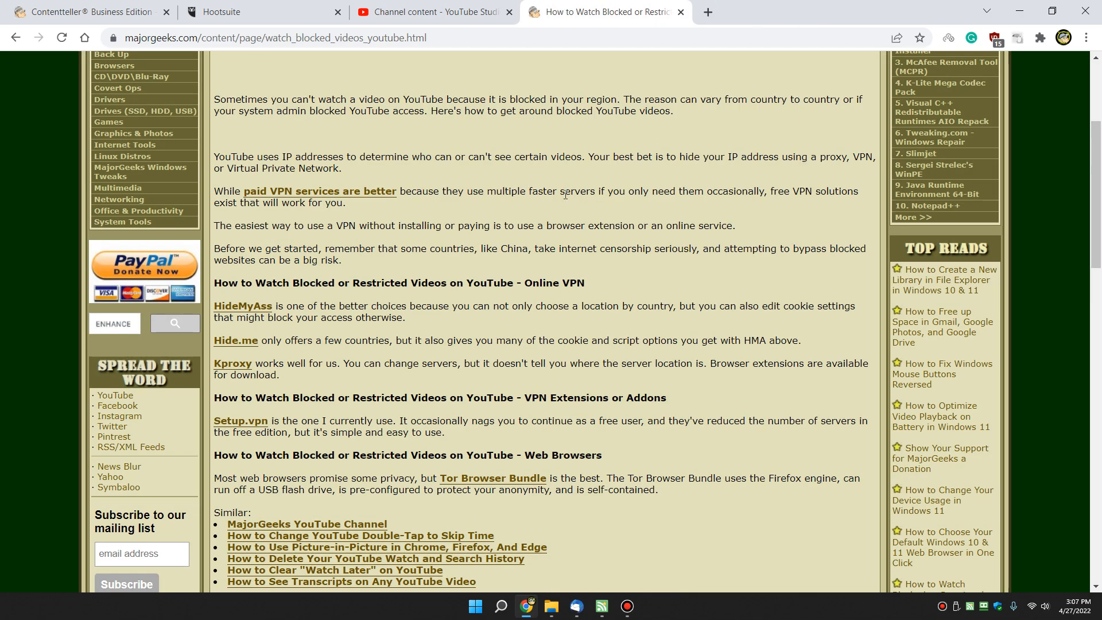
mouse_move(236, 344)
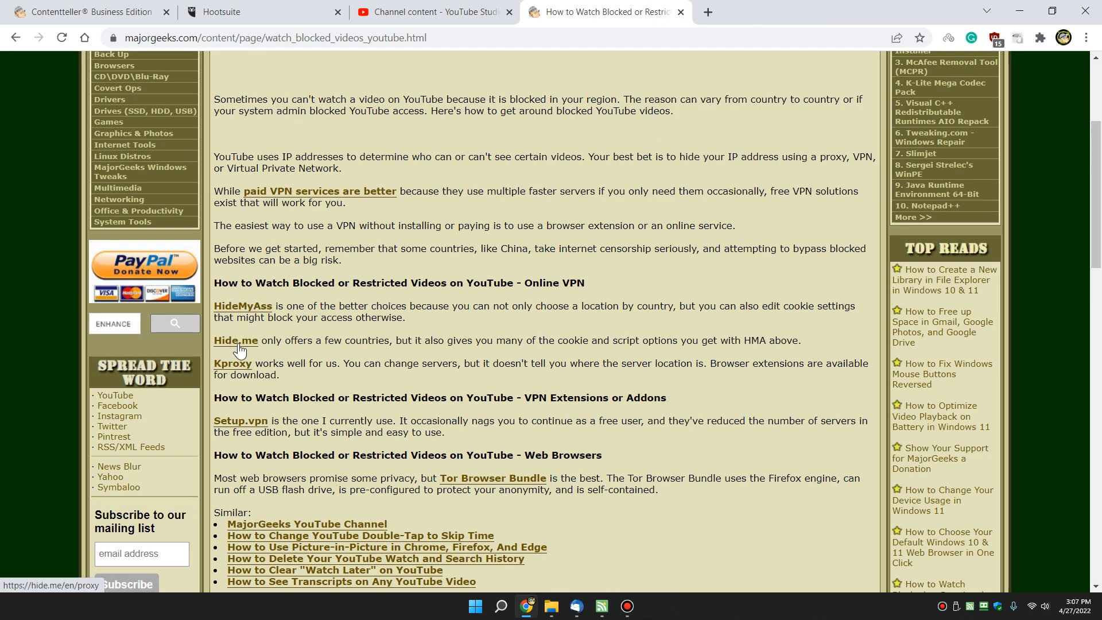
mouse_move(255, 311)
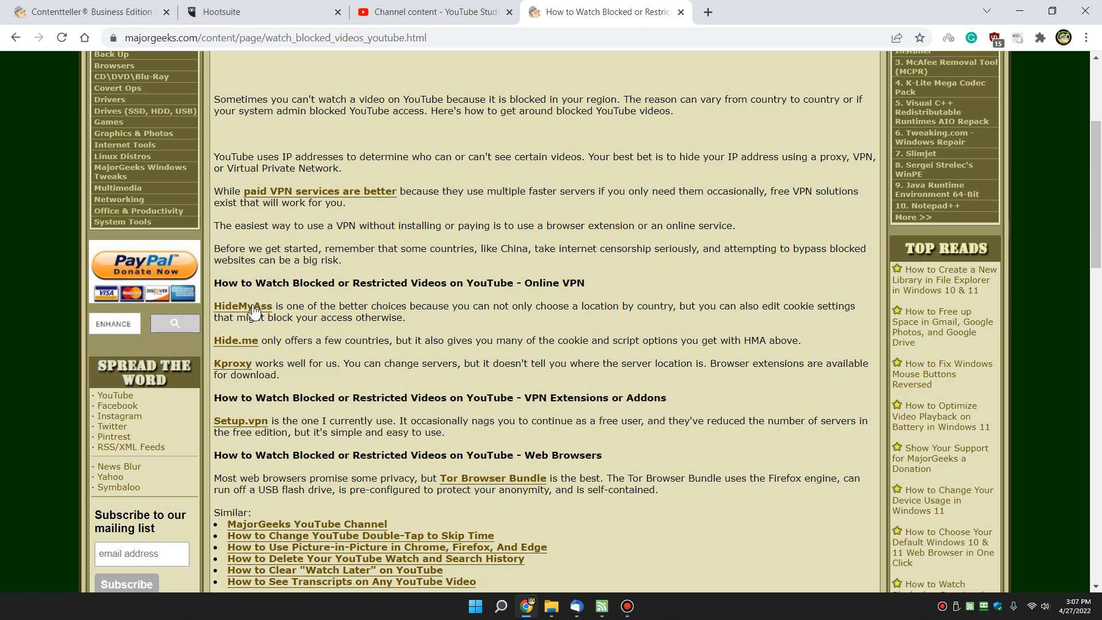
left_click(242, 305)
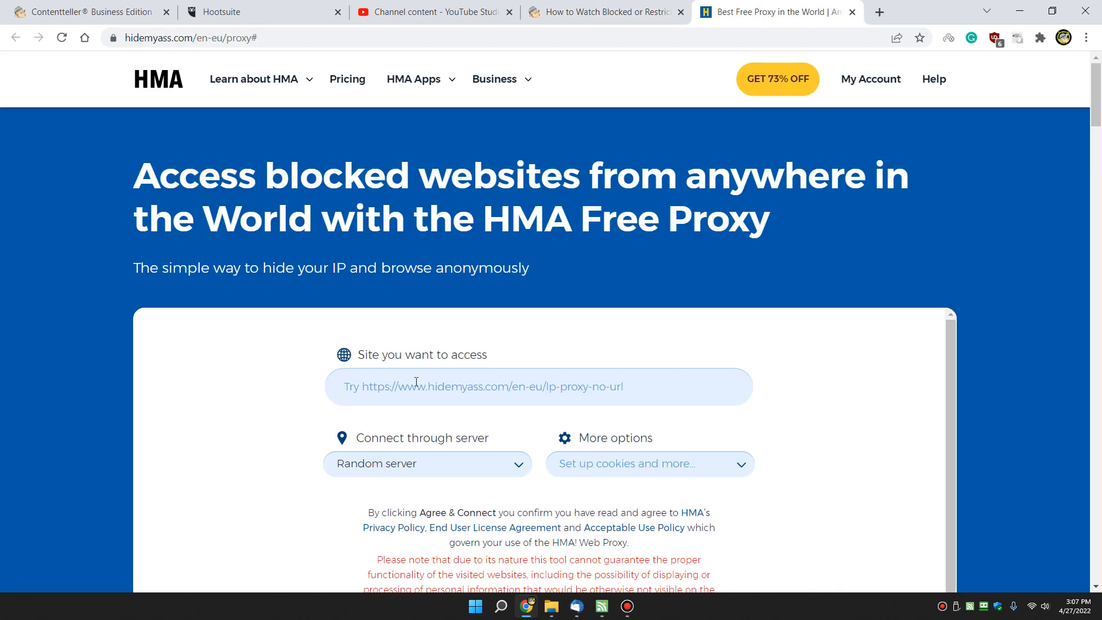
scroll("down", 3)
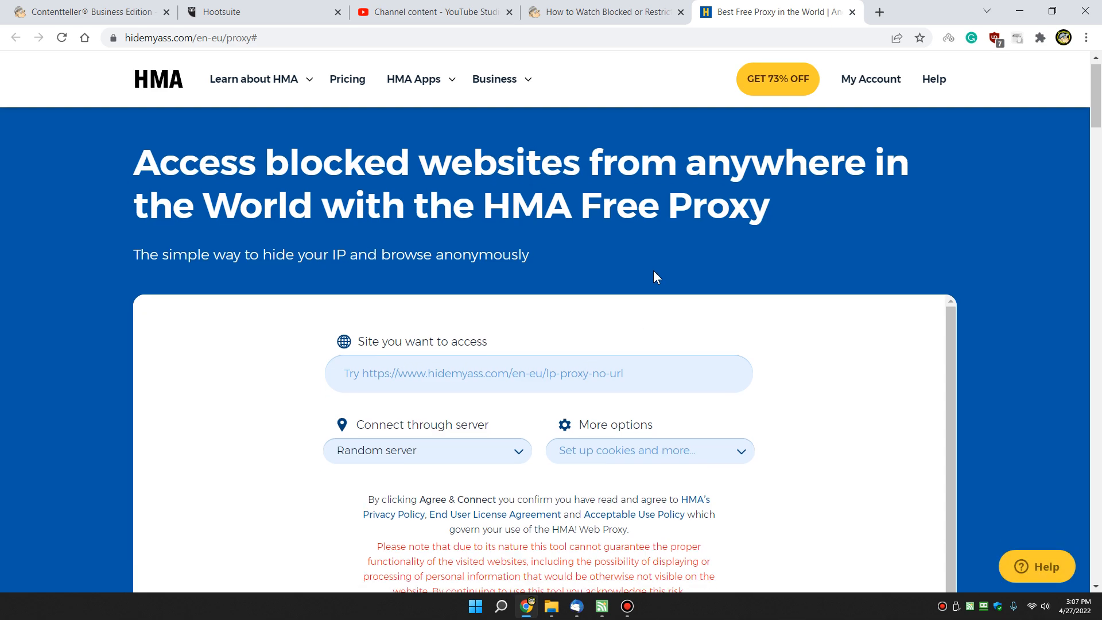
left_click(427, 450)
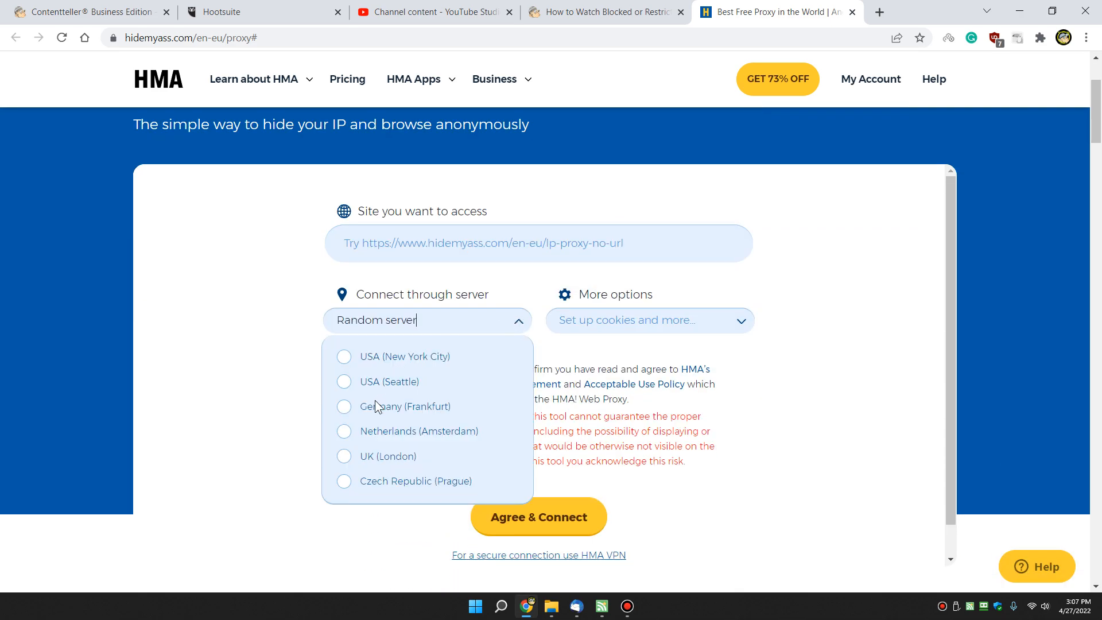
mouse_move(368, 425)
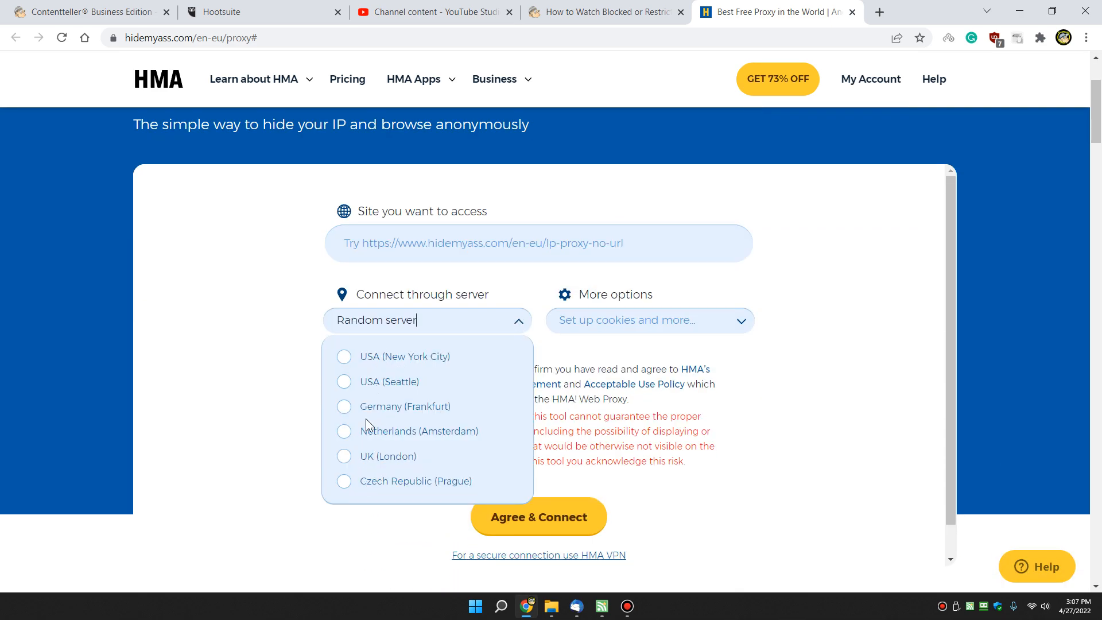
mouse_move(365, 404)
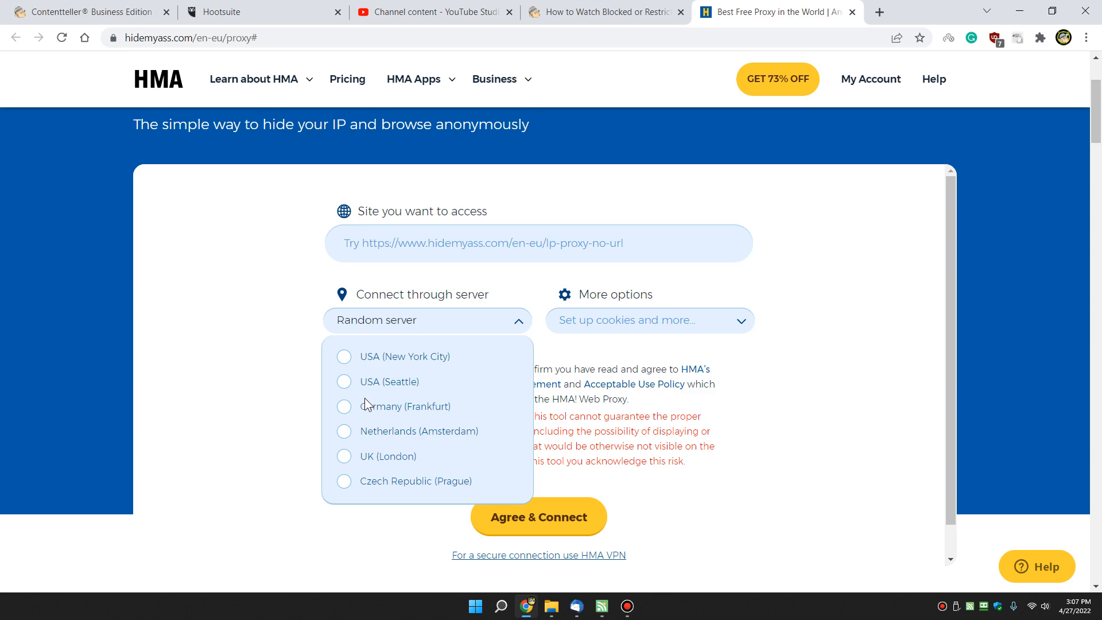
left_click(647, 320)
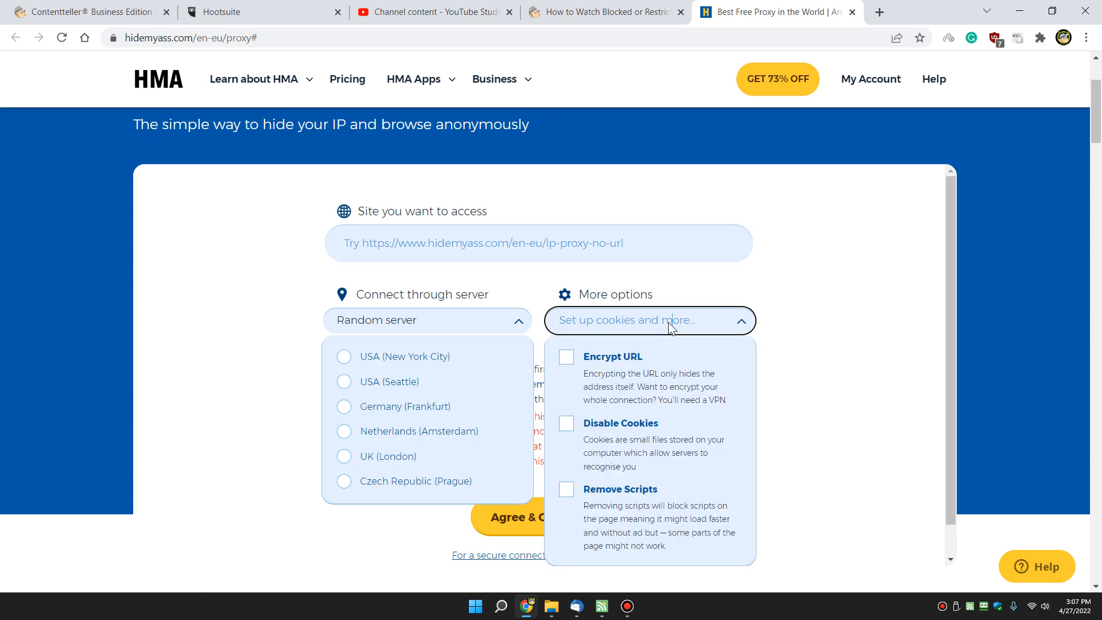
mouse_move(613, 466)
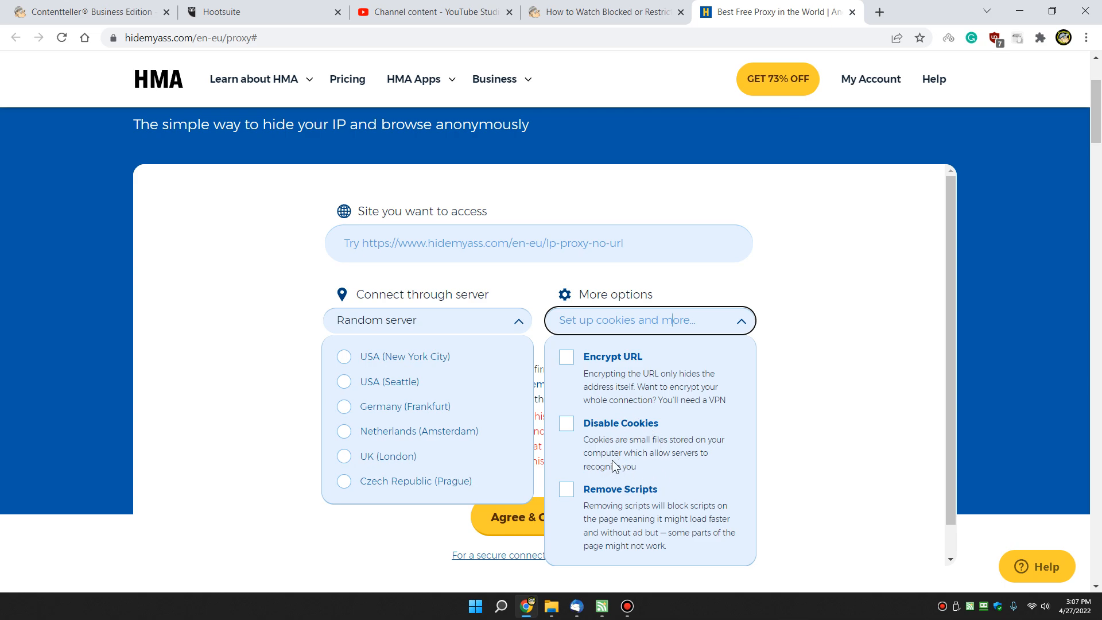
mouse_move(580, 492)
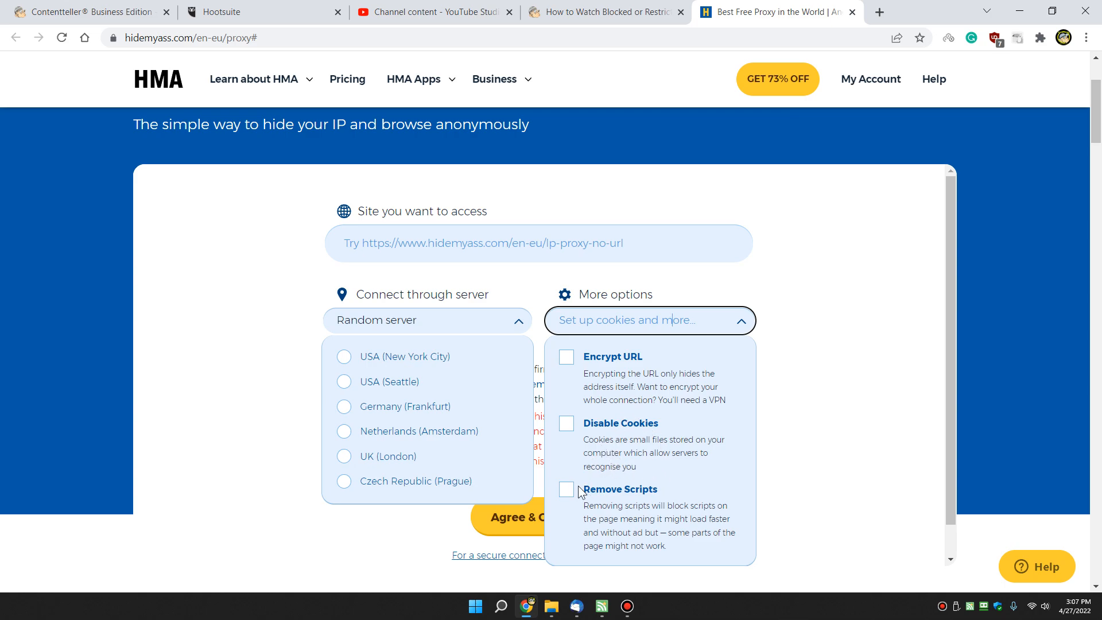
mouse_move(809, 344)
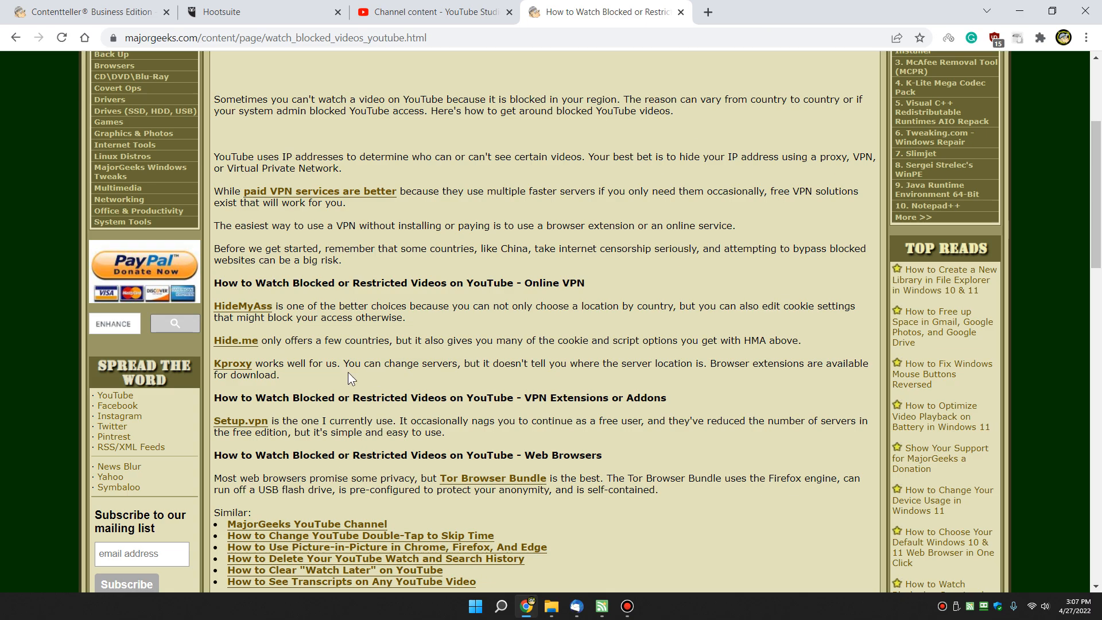
Load majorgeeks.com through the hide.me proxy with the Netherlands location after reviewing More options.
left_click(237, 340)
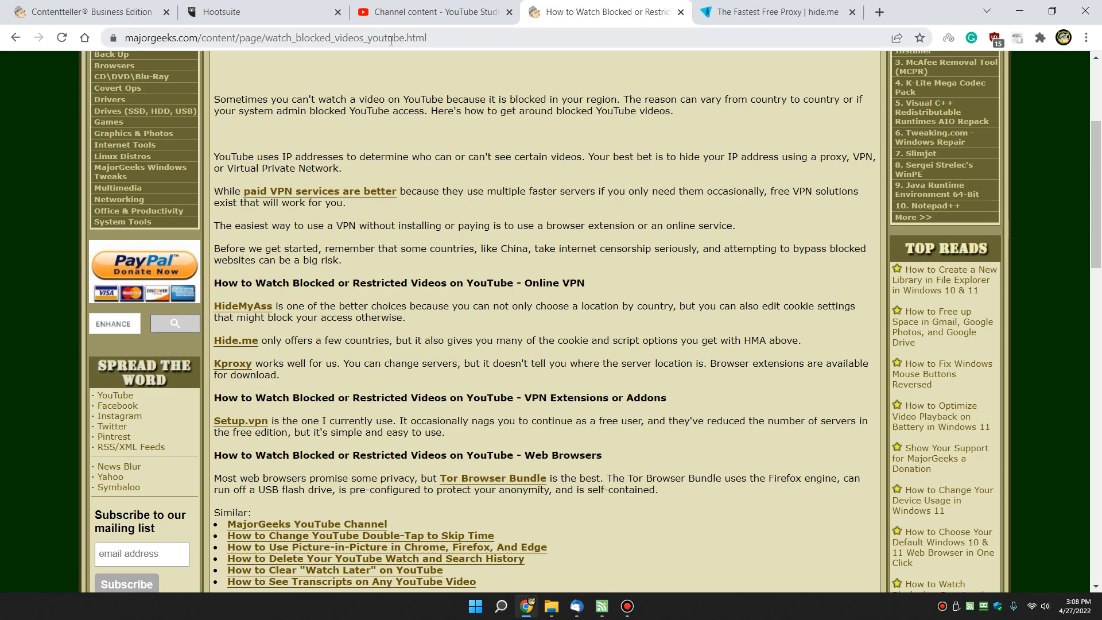
left_click(772, 12)
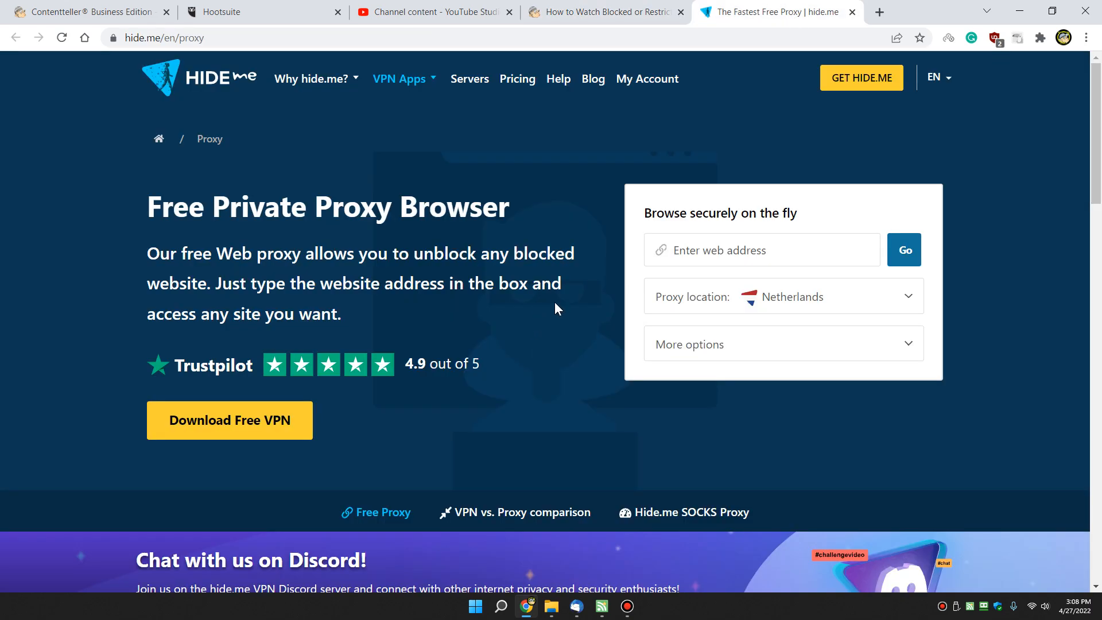
mouse_move(868, 305)
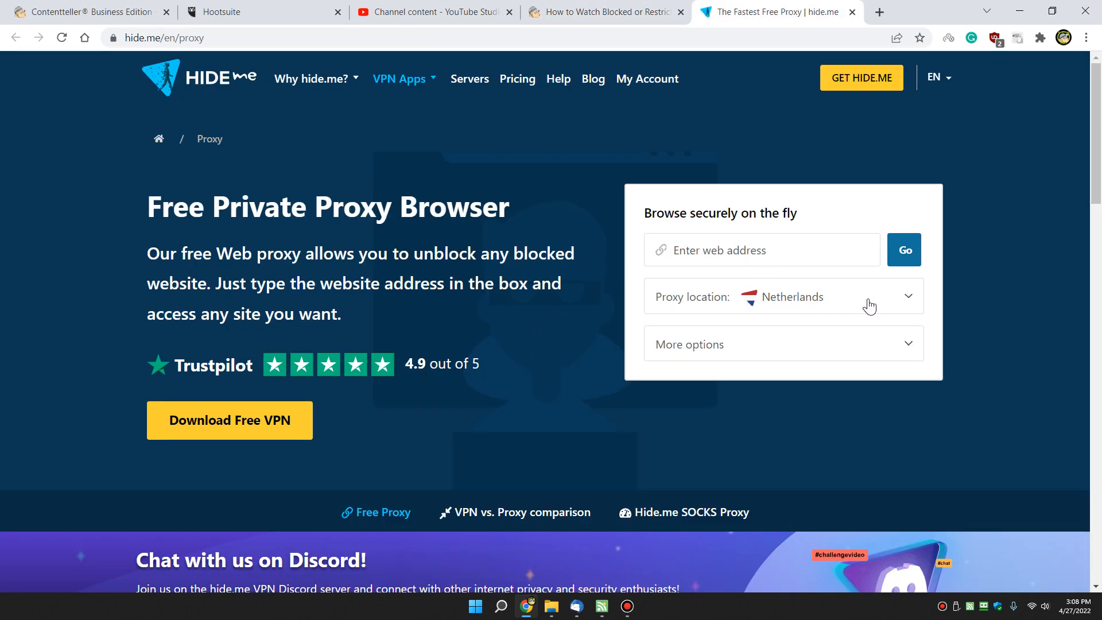
type("major")
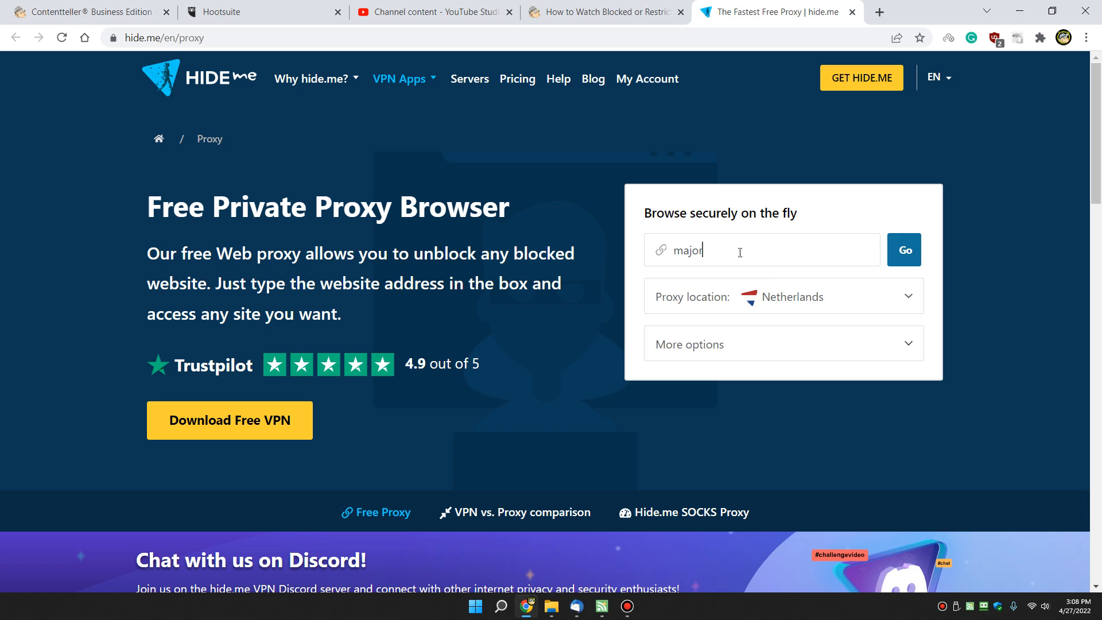
type("geeks.com")
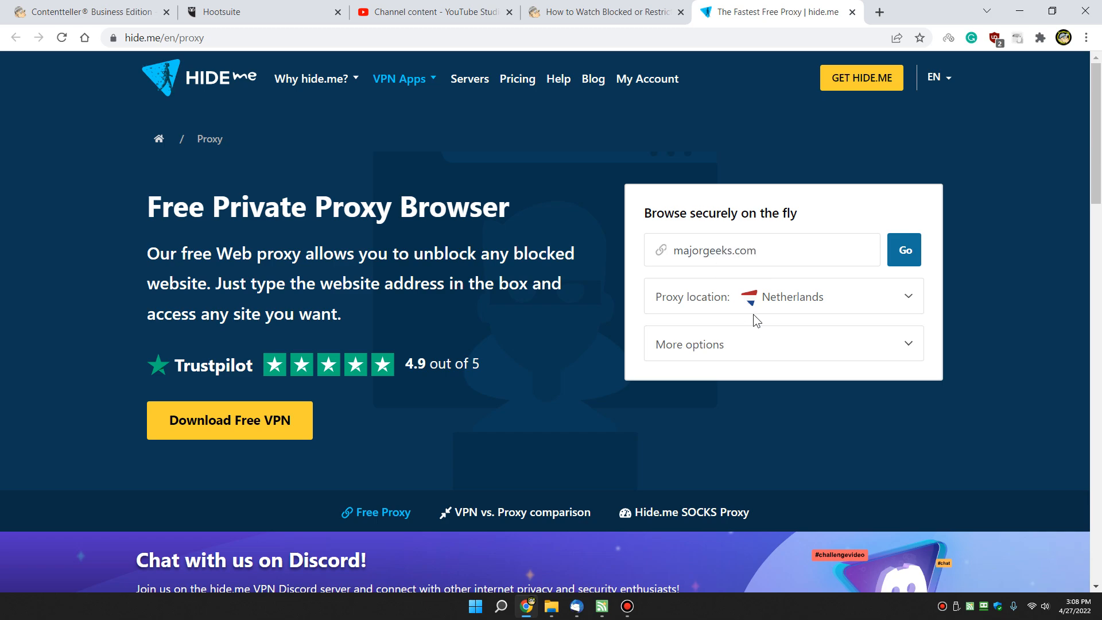
left_click(909, 297)
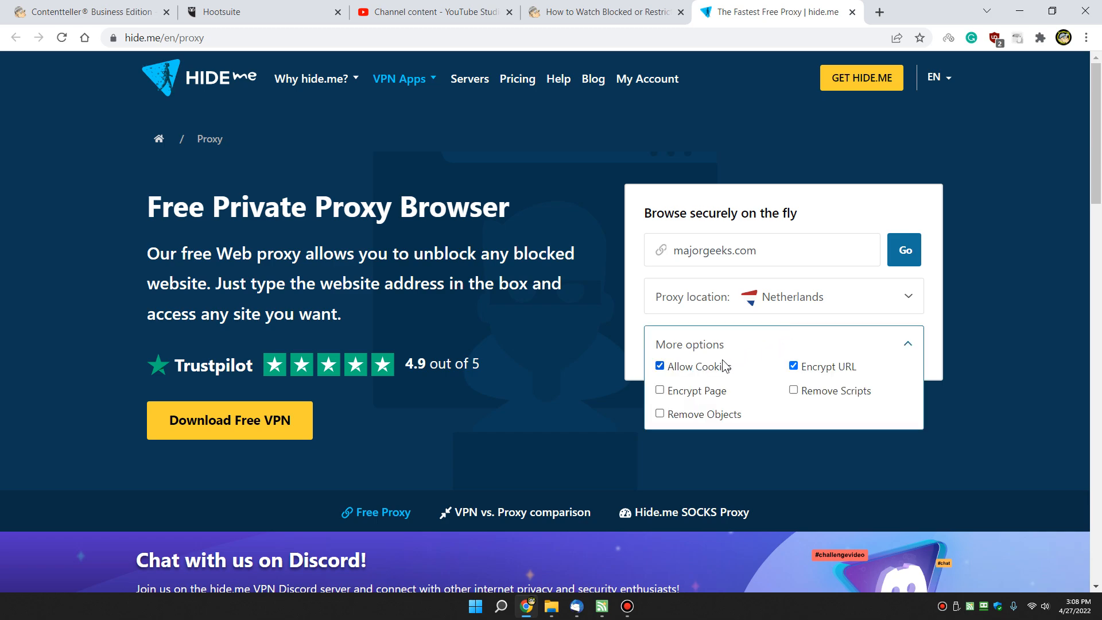
mouse_move(860, 196)
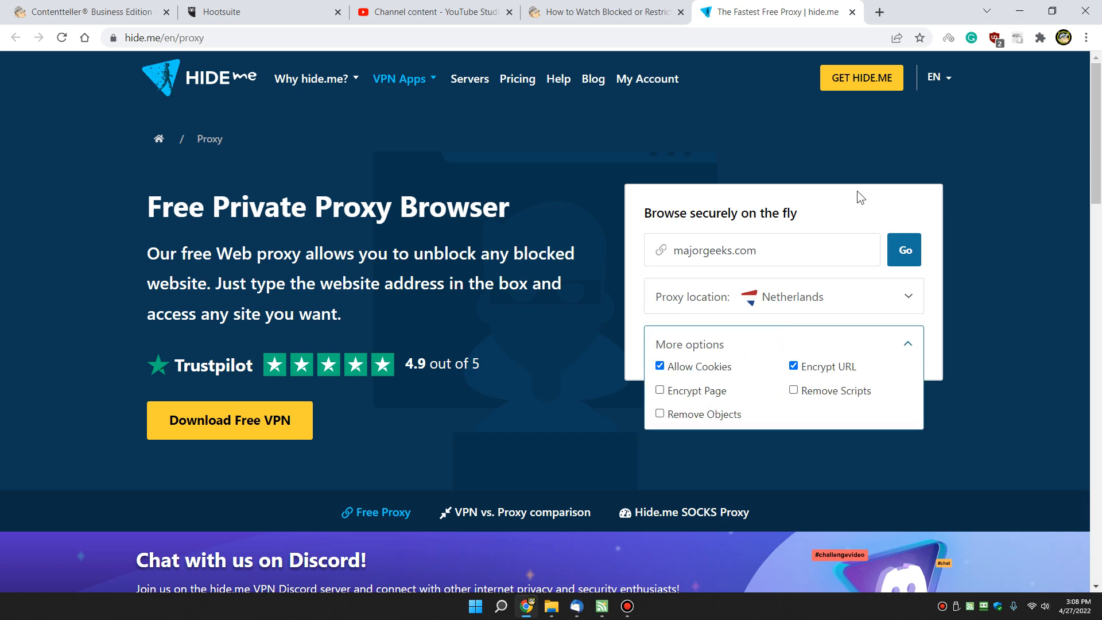
left_click(903, 249)
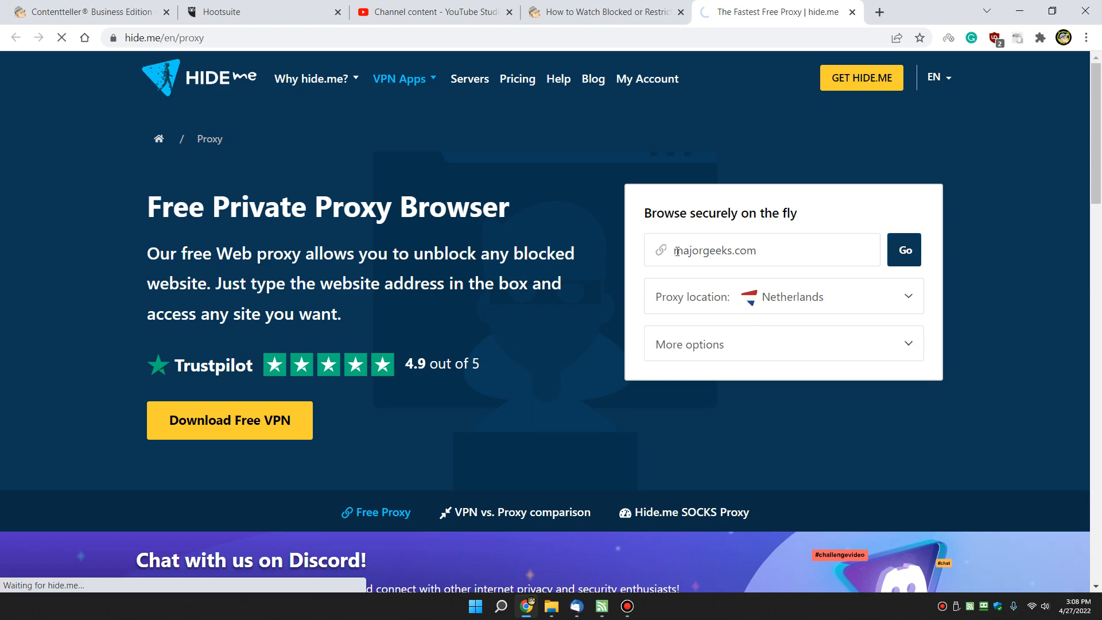
Browse the MajorGeeks homepage loaded through the hide.me proxy, scrolling down and back up.
left_click(903, 249)
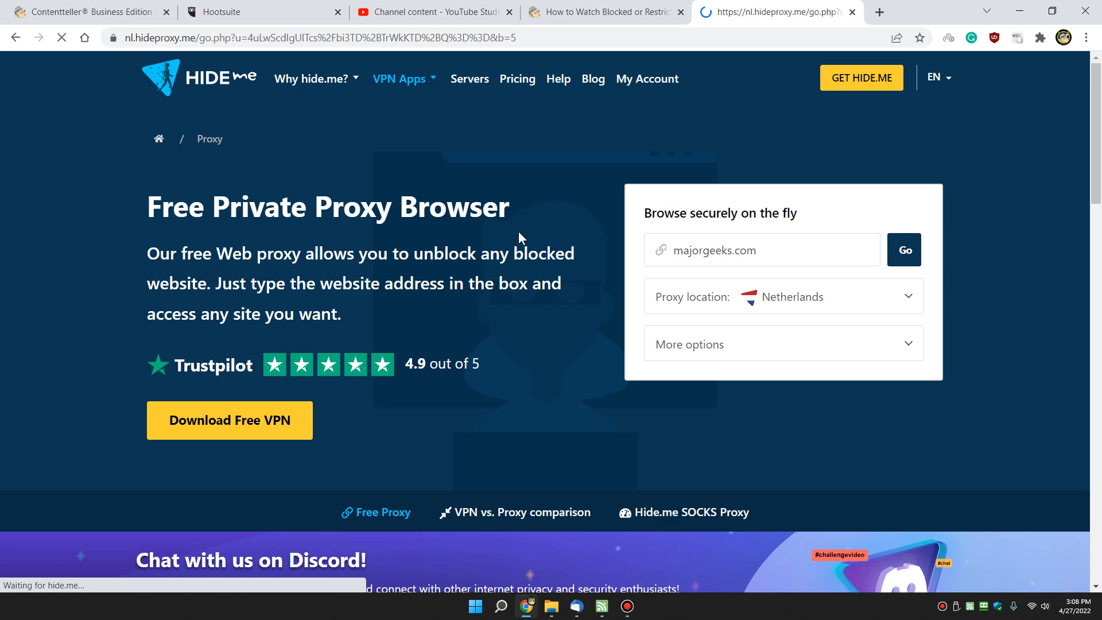
left_click(903, 249)
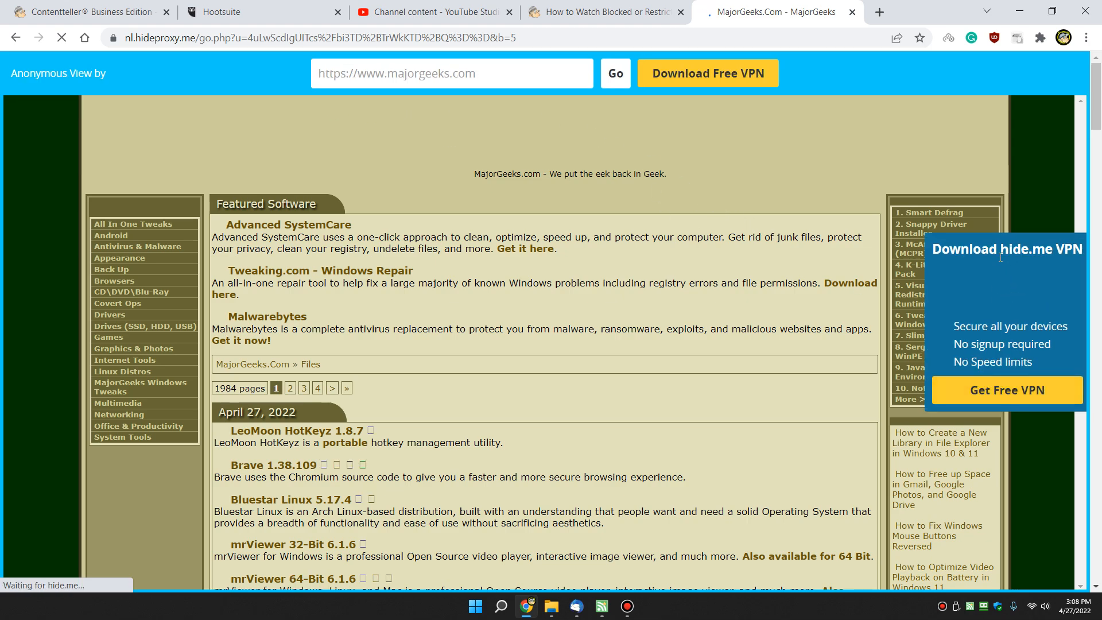
mouse_move(500, 259)
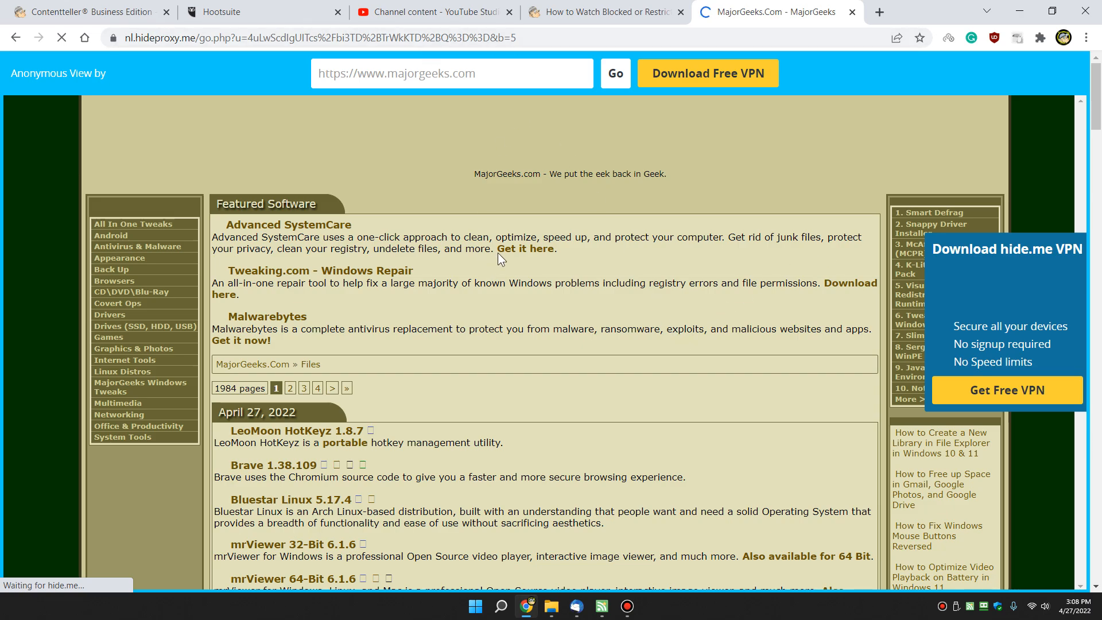
scroll("down", 3)
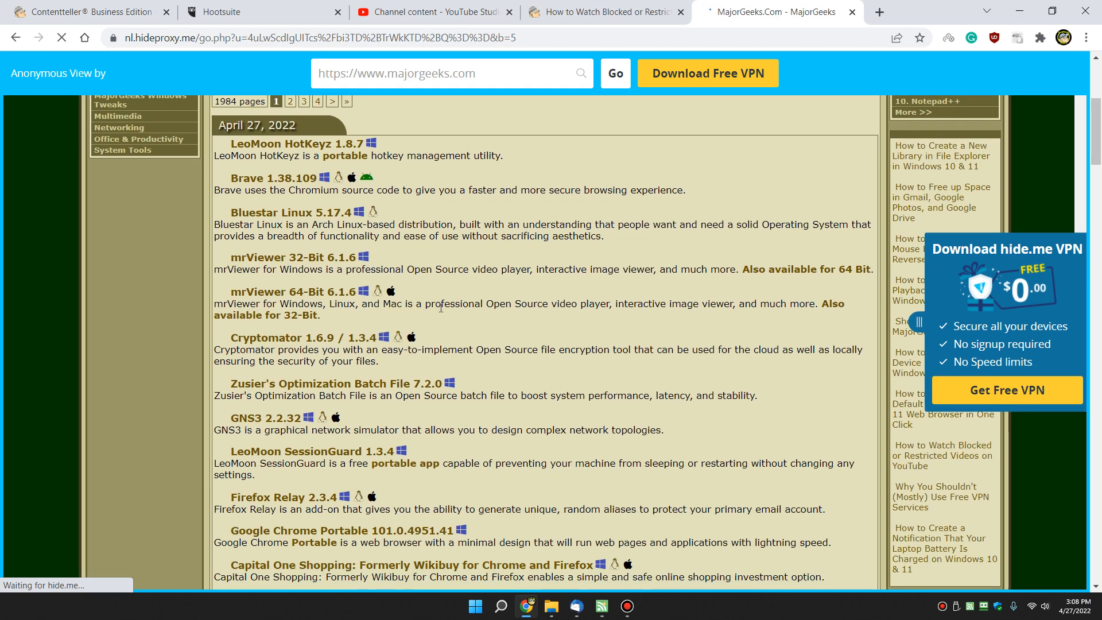
scroll("down", 3)
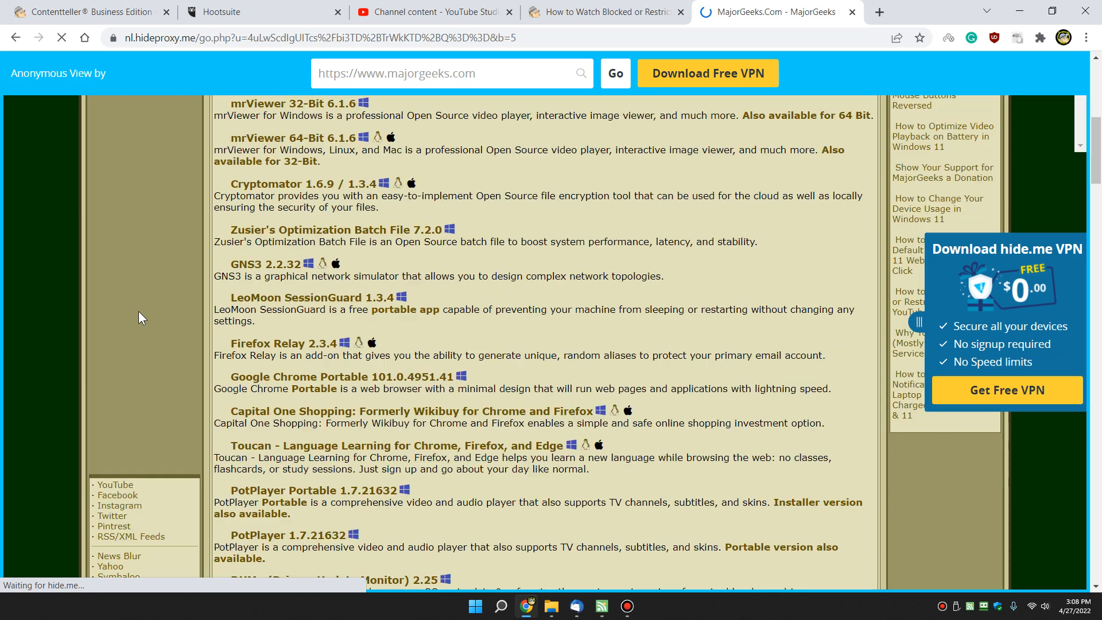
scroll("up", 3)
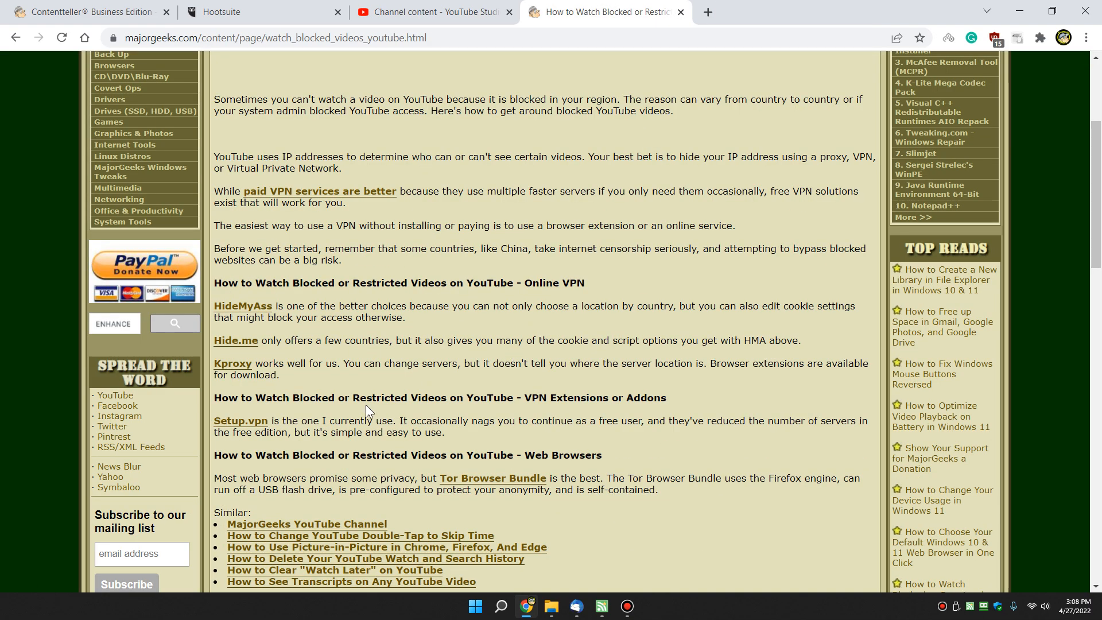
Surf to majorgeeks.com through KProxy after browsing its public server list.
left_click(230, 363)
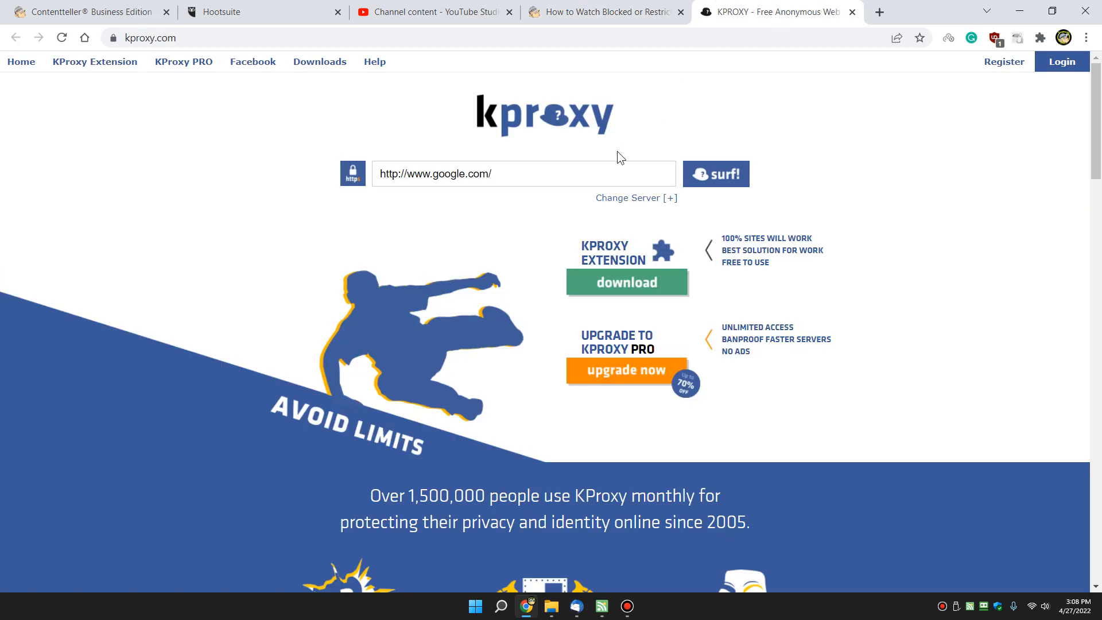
type("majorgeeks.com")
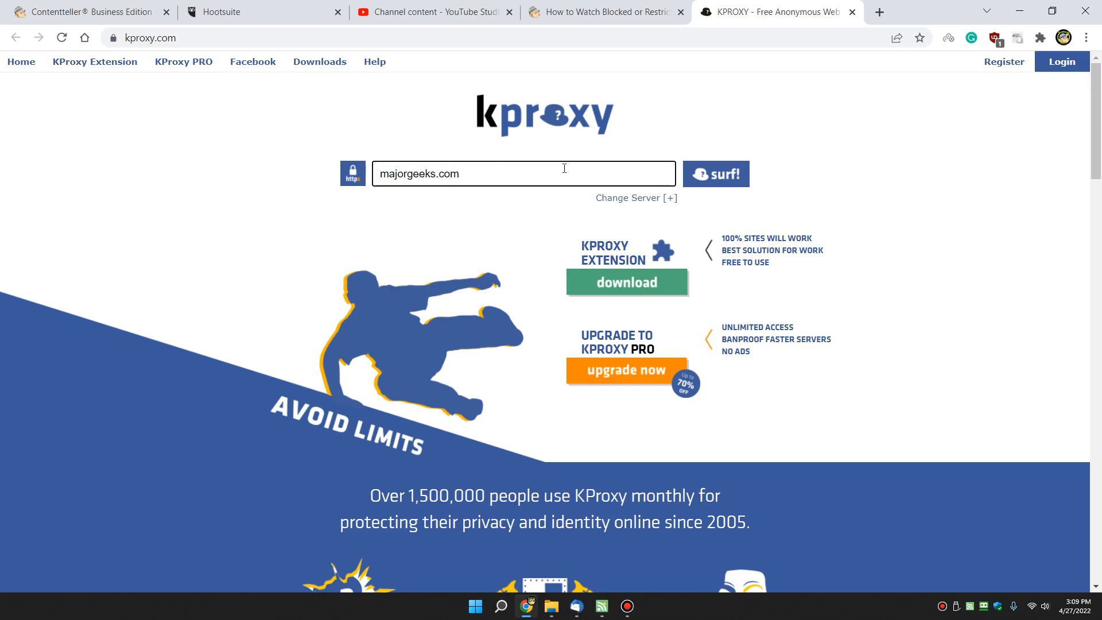
left_click(634, 197)
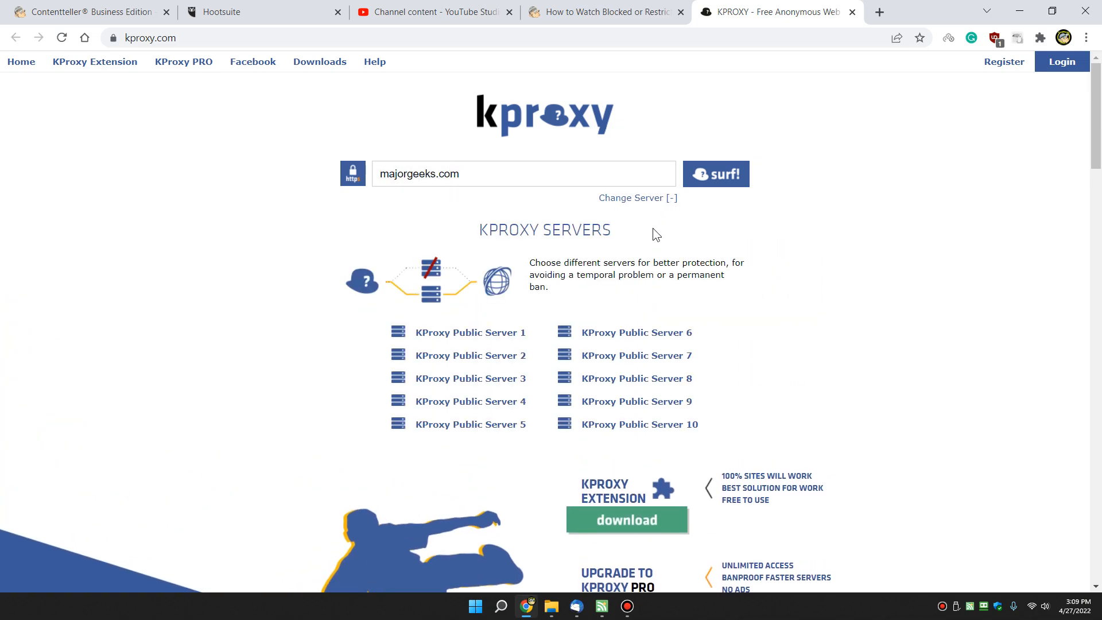
mouse_move(495, 368)
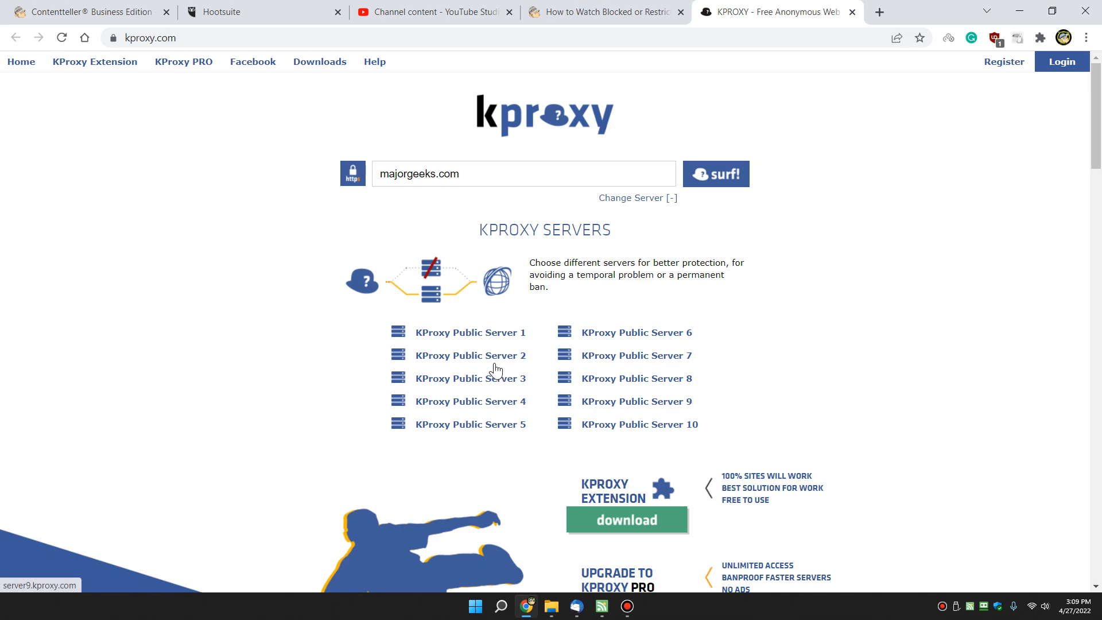
mouse_move(617, 337)
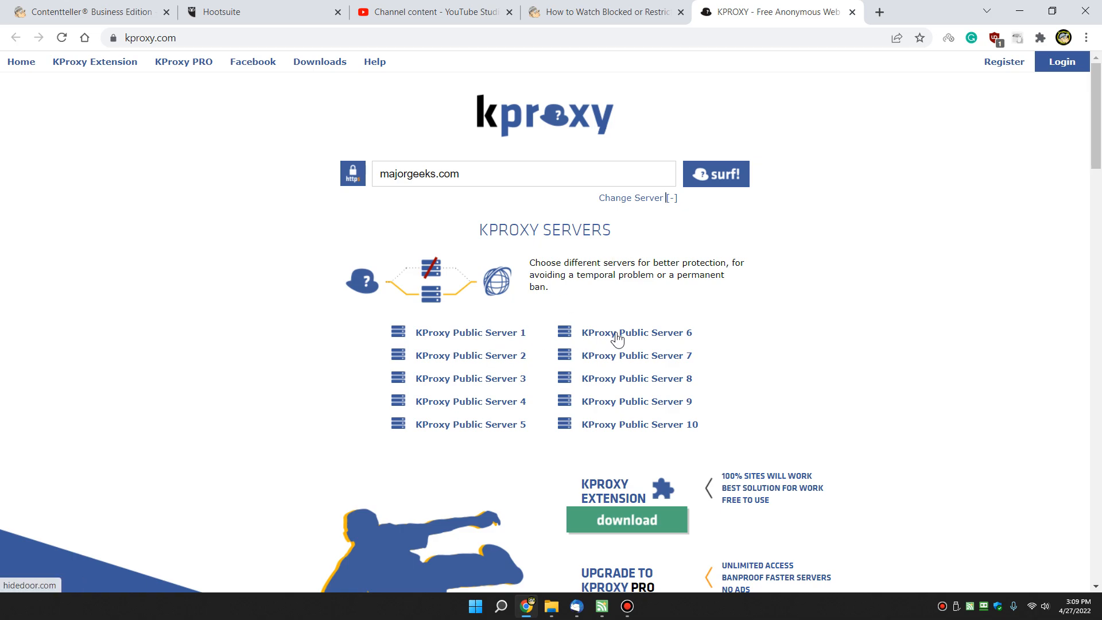
scroll("down", 3)
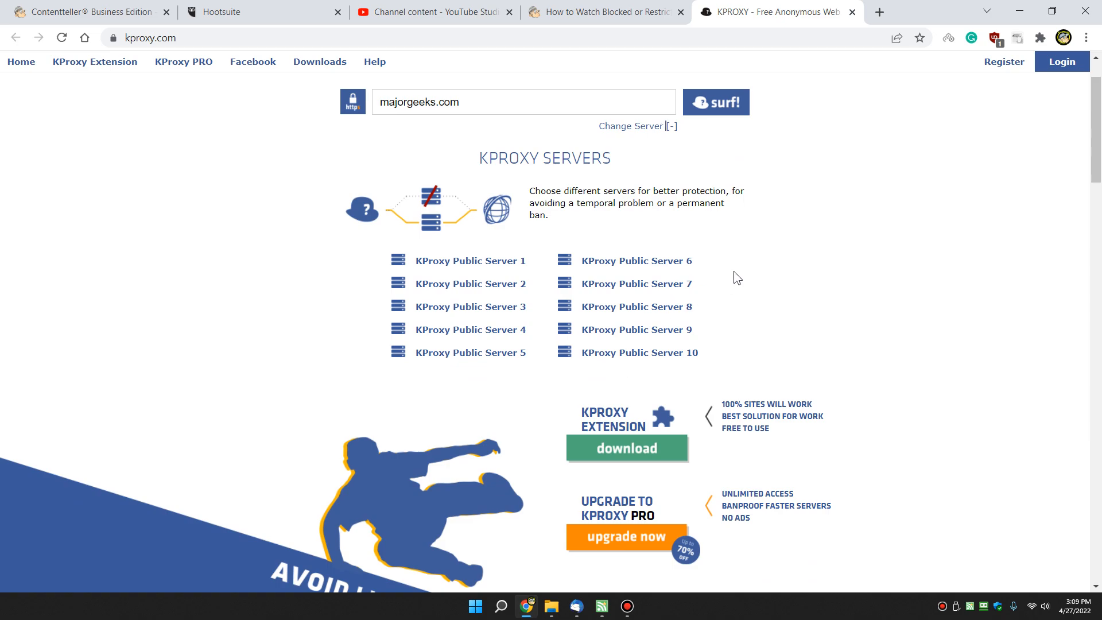
mouse_move(773, 268)
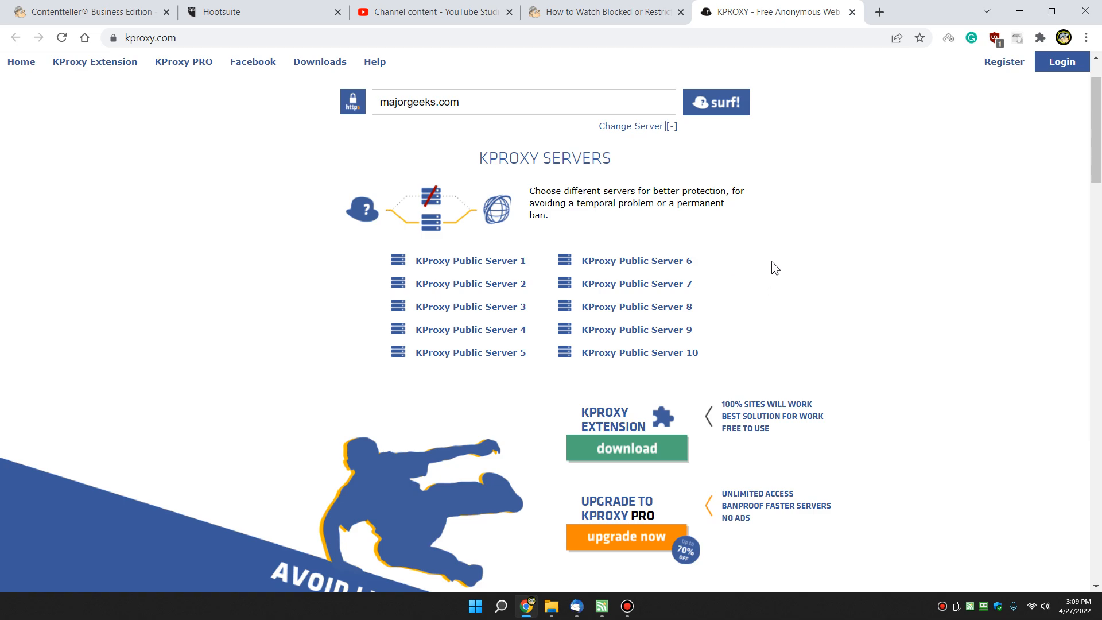
left_click(715, 102)
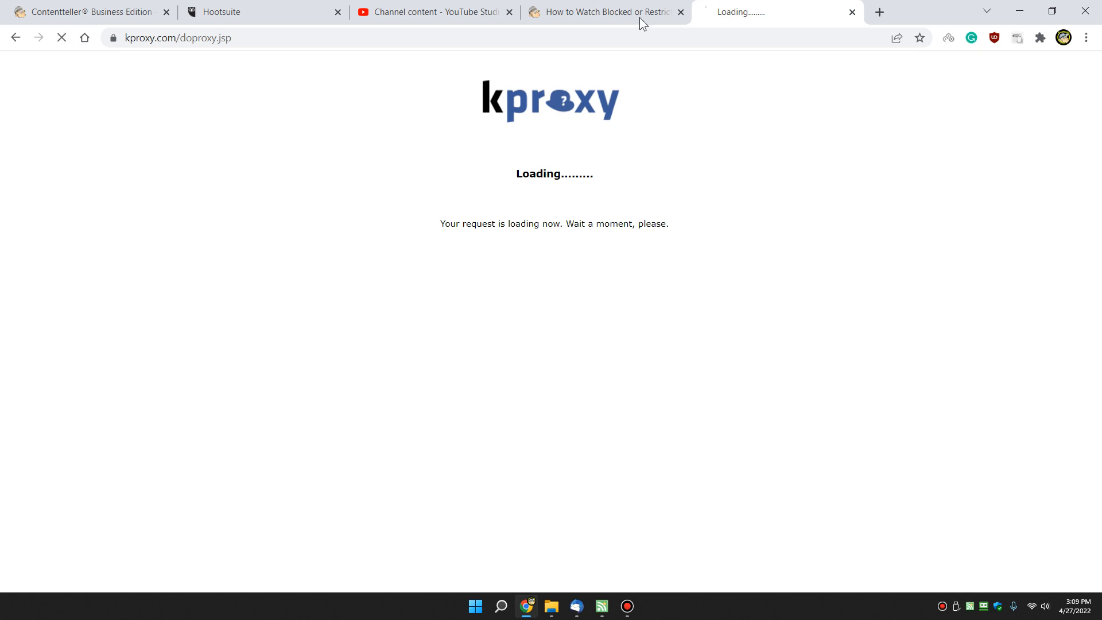
Return to the blocked-videos guide and close the KProxy MajorGeeks tab.
left_click(600, 11)
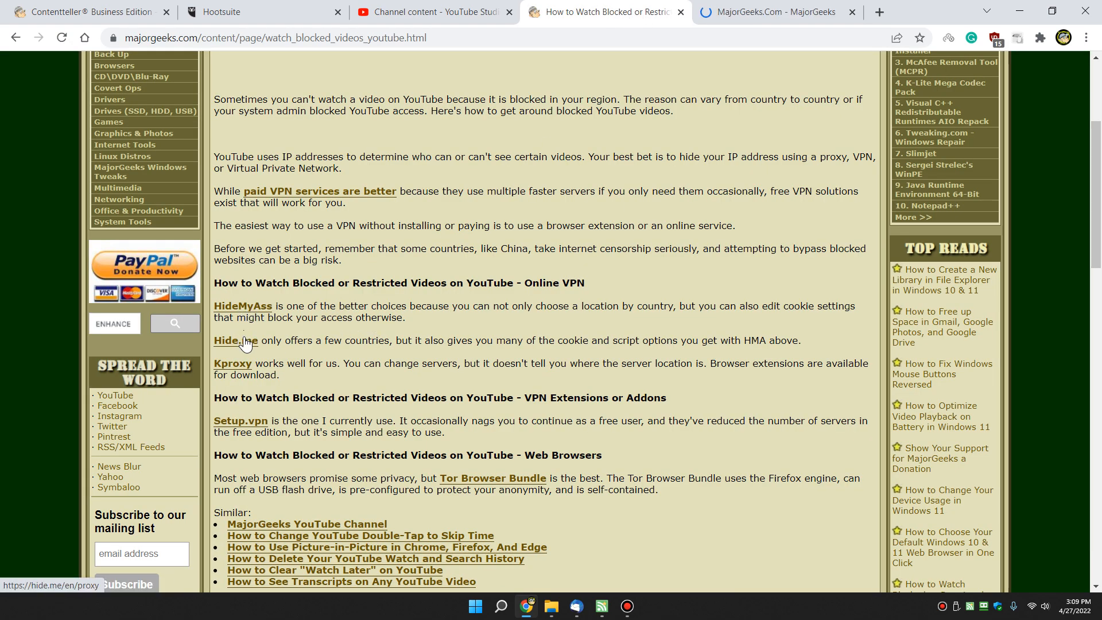
mouse_move(552, 92)
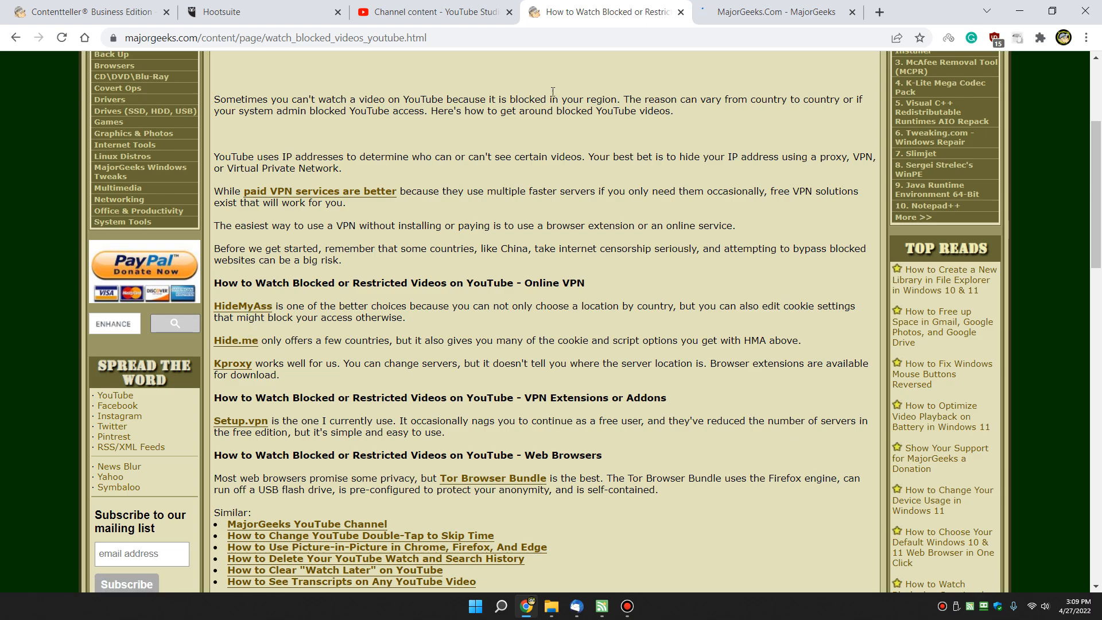
left_click(772, 11)
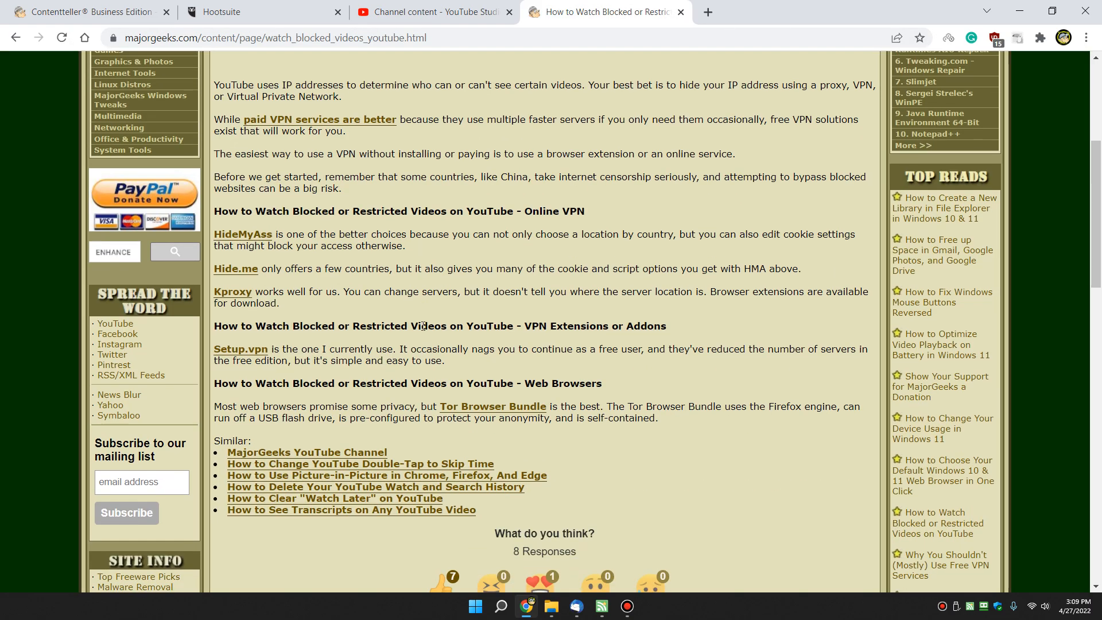
mouse_move(240, 350)
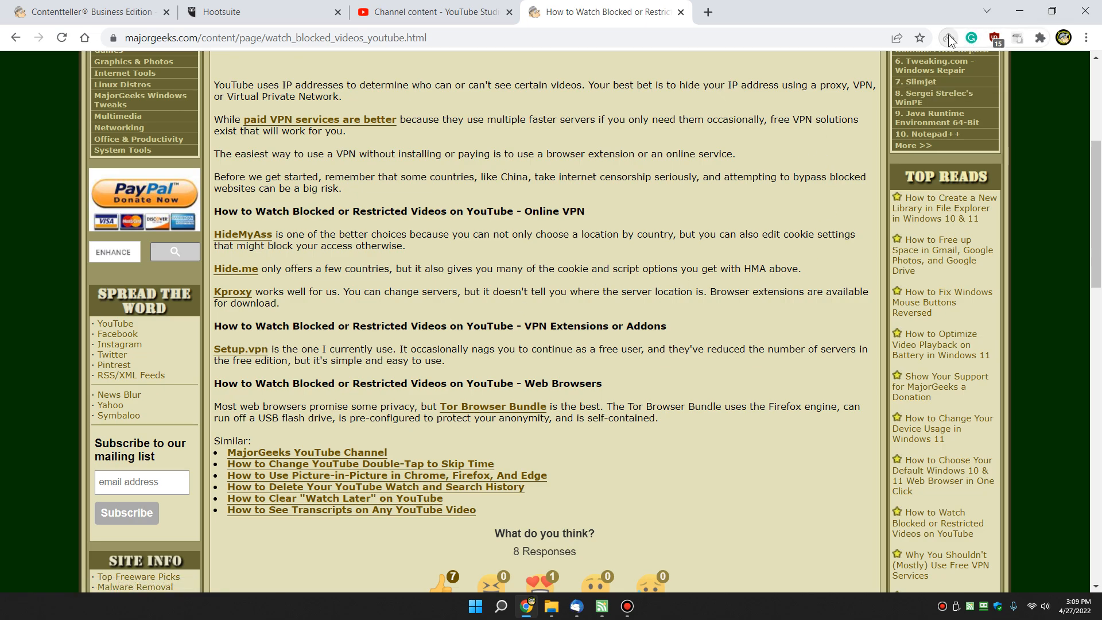
Review SetupVPN's free server locations, then load majorgeeks.com in a new tab.
left_click(949, 37)
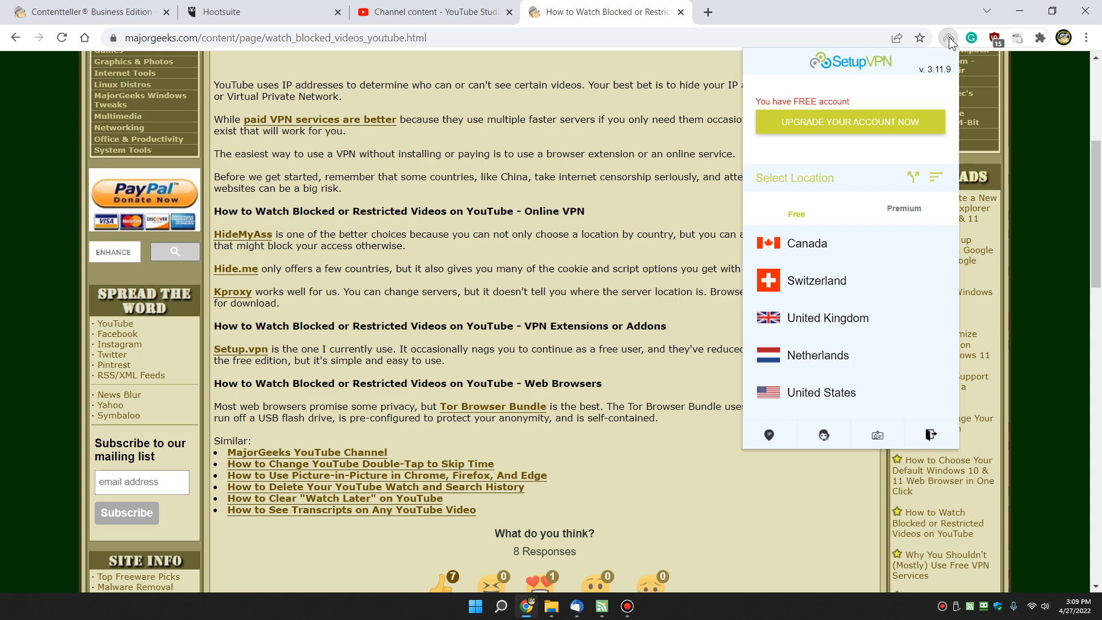
mouse_move(907, 221)
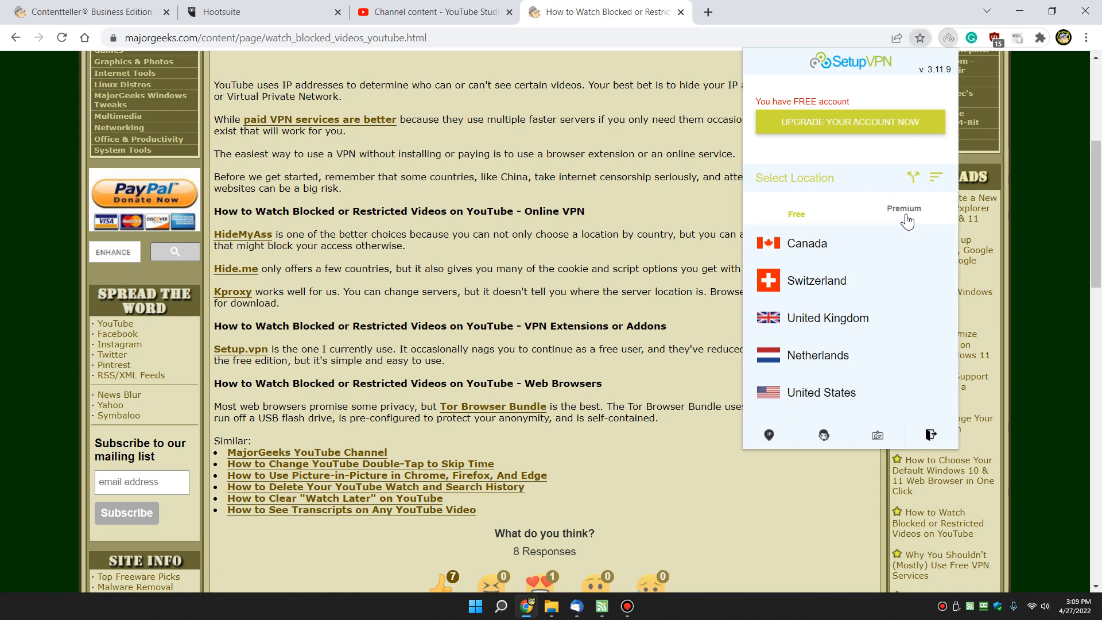
left_click(904, 213)
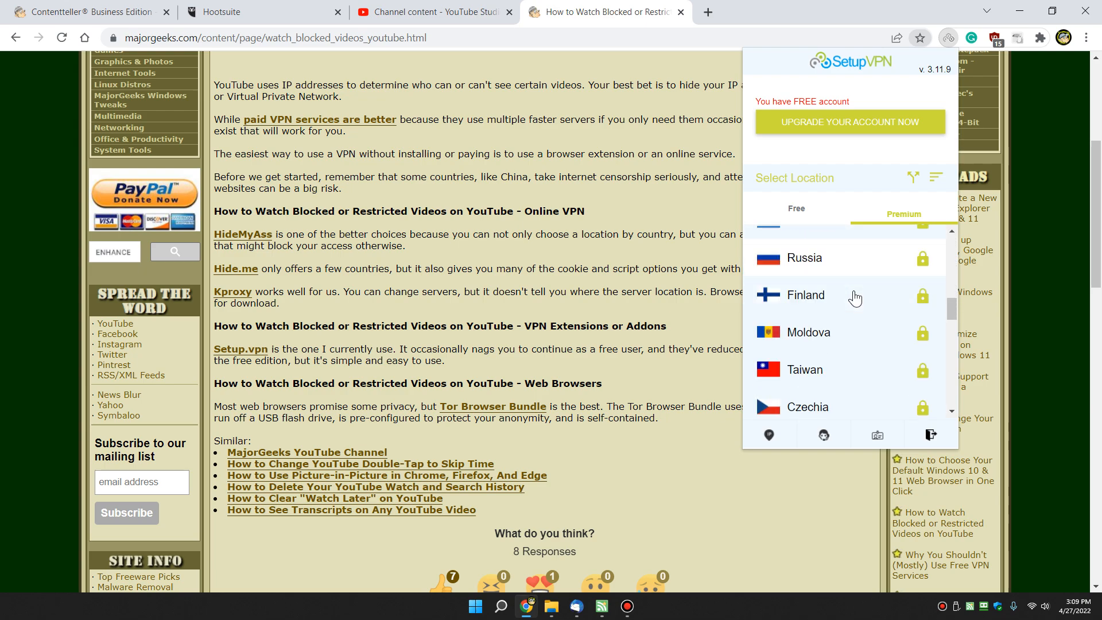
scroll("down", 3)
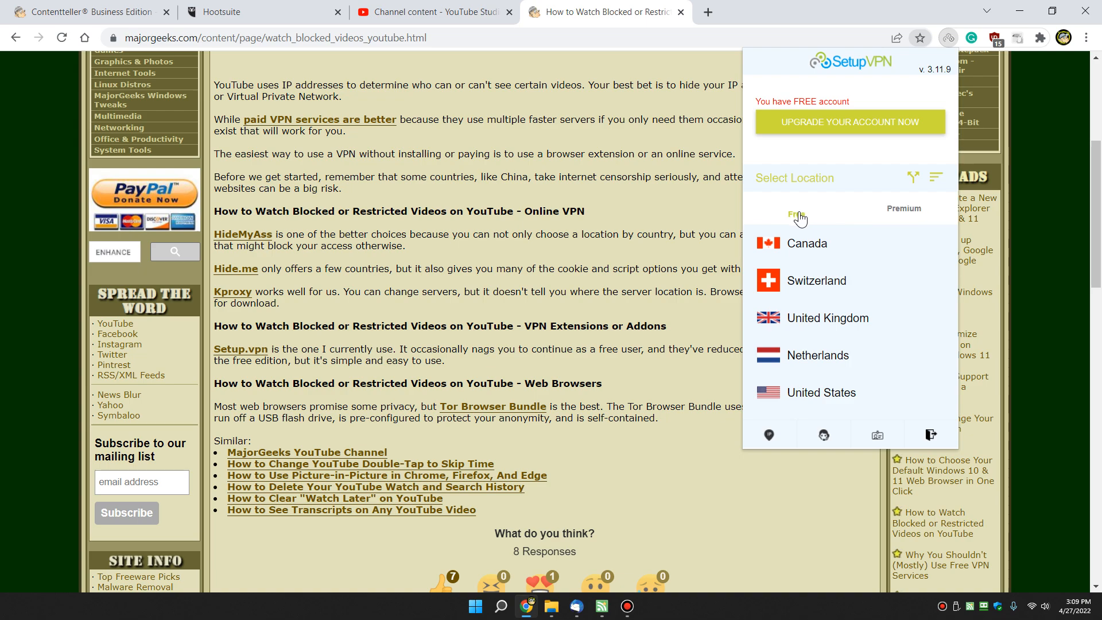
mouse_move(800, 259)
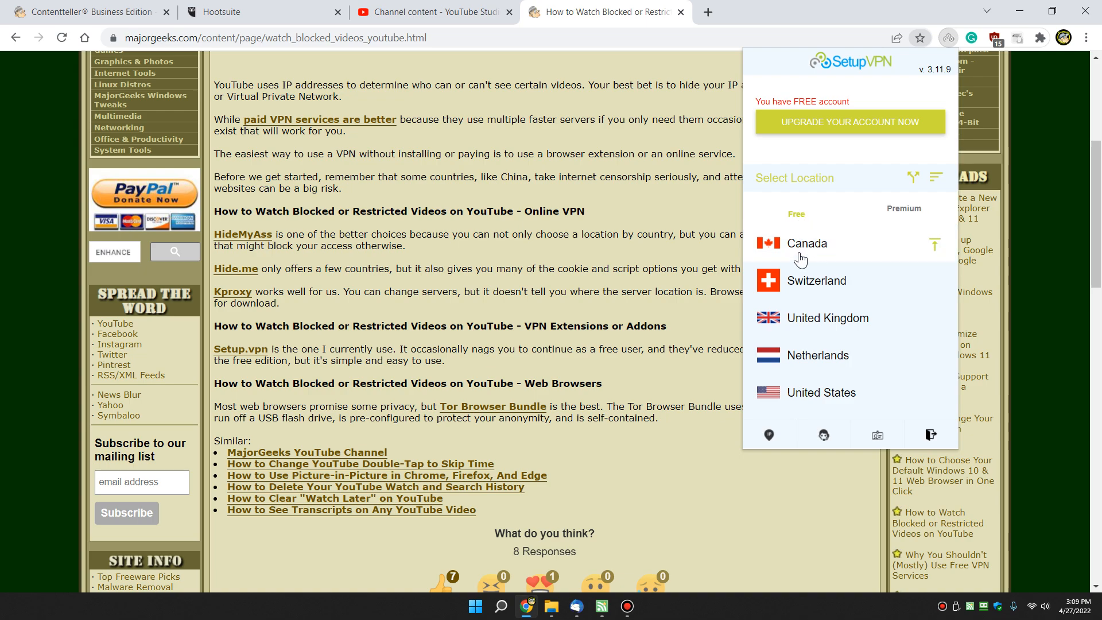
mouse_move(807, 365)
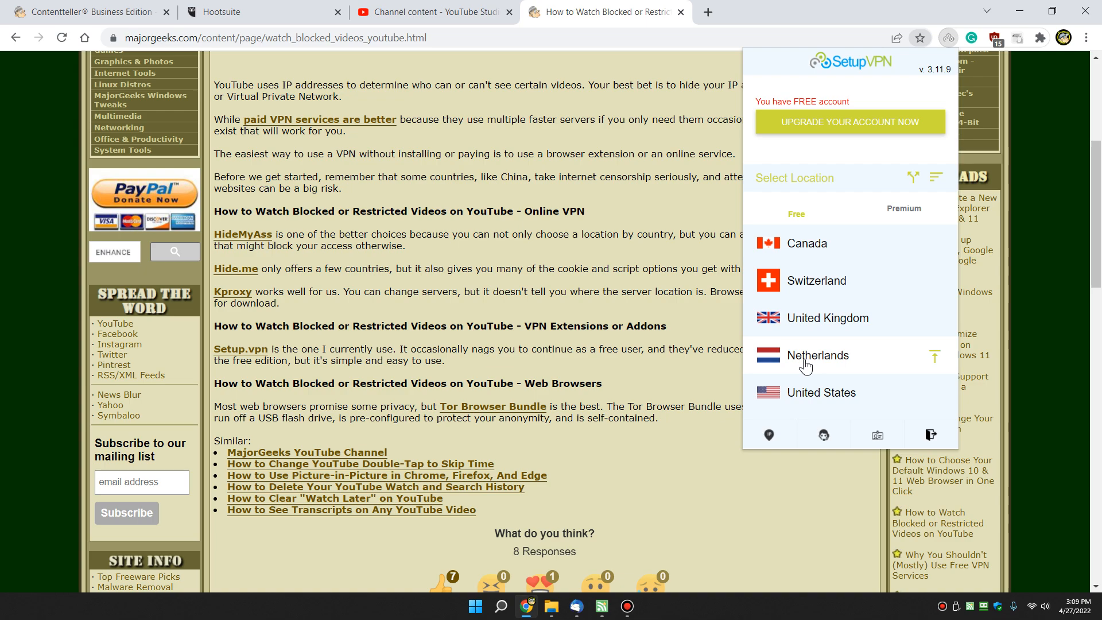
mouse_move(863, 232)
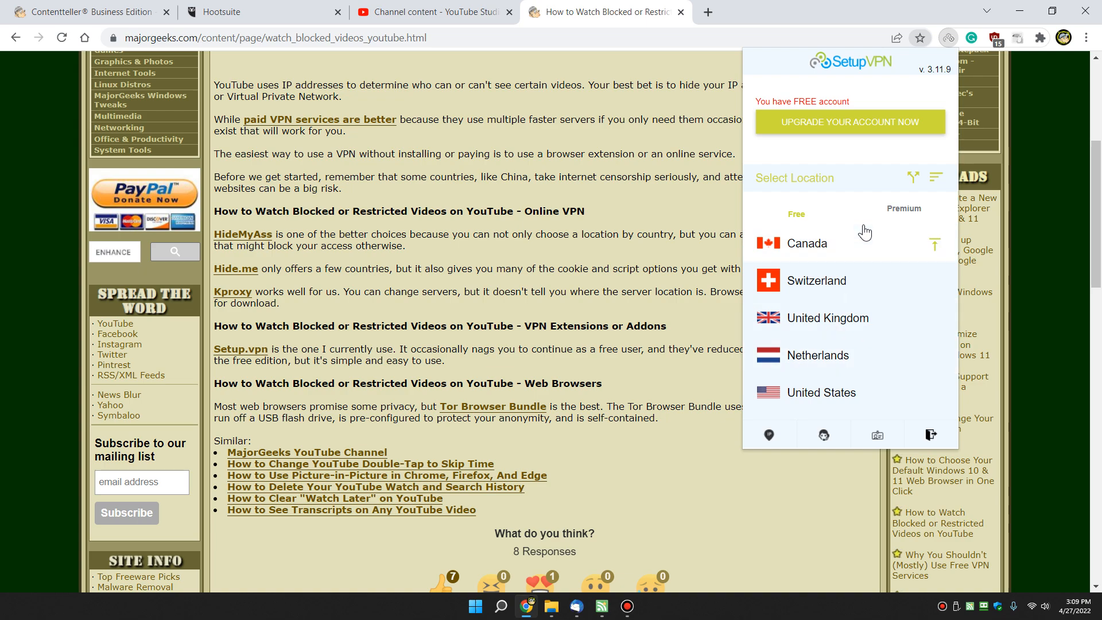
mouse_move(828, 259)
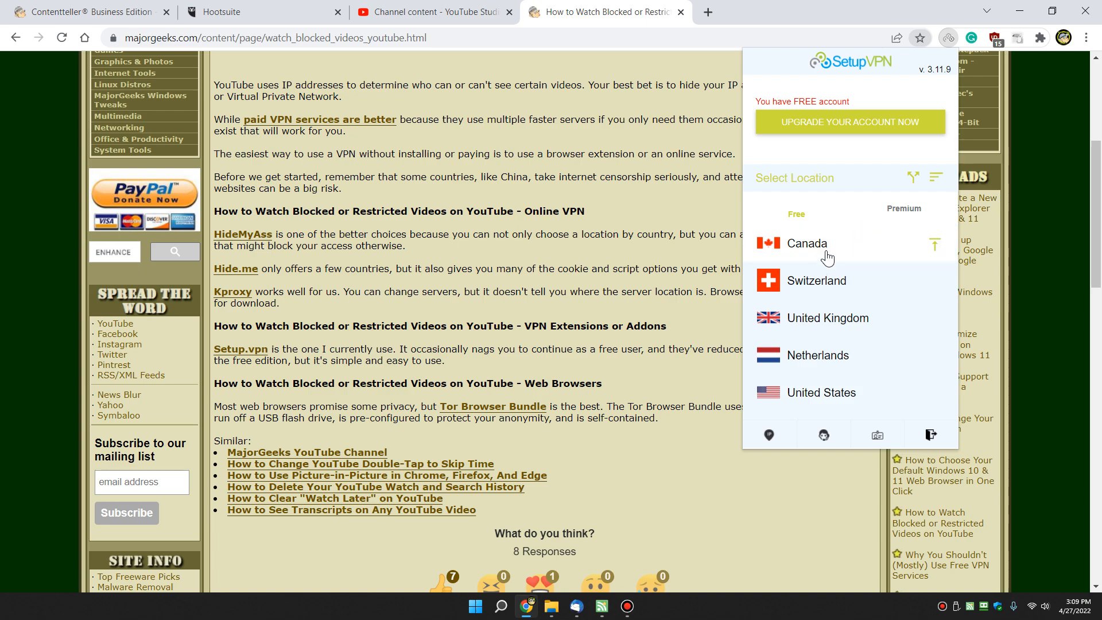
mouse_move(829, 264)
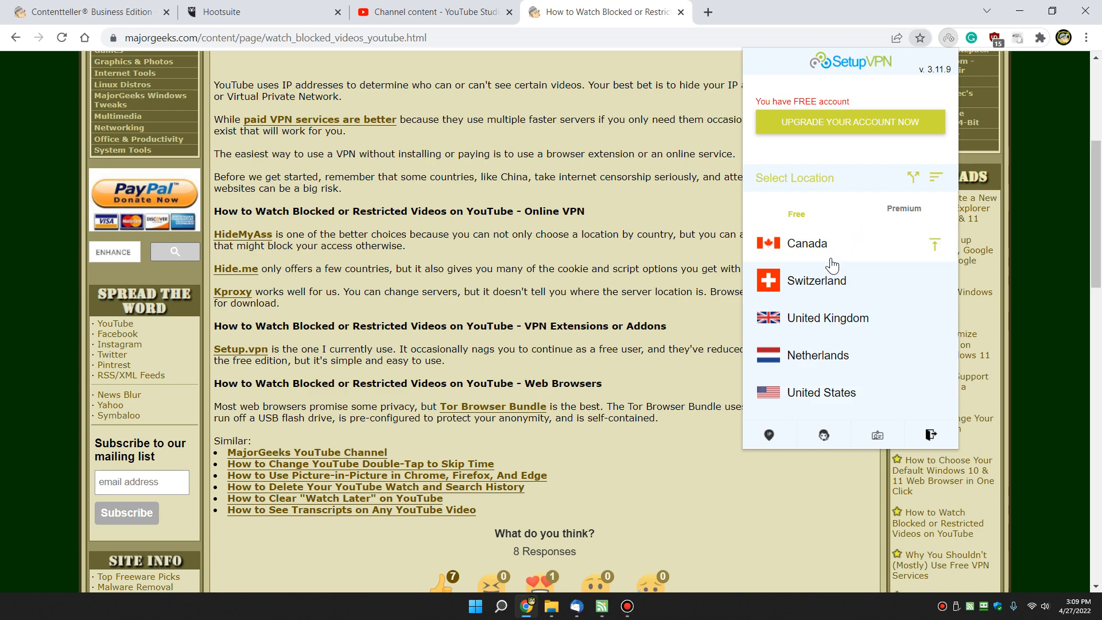
left_click(806, 244)
type("ma")
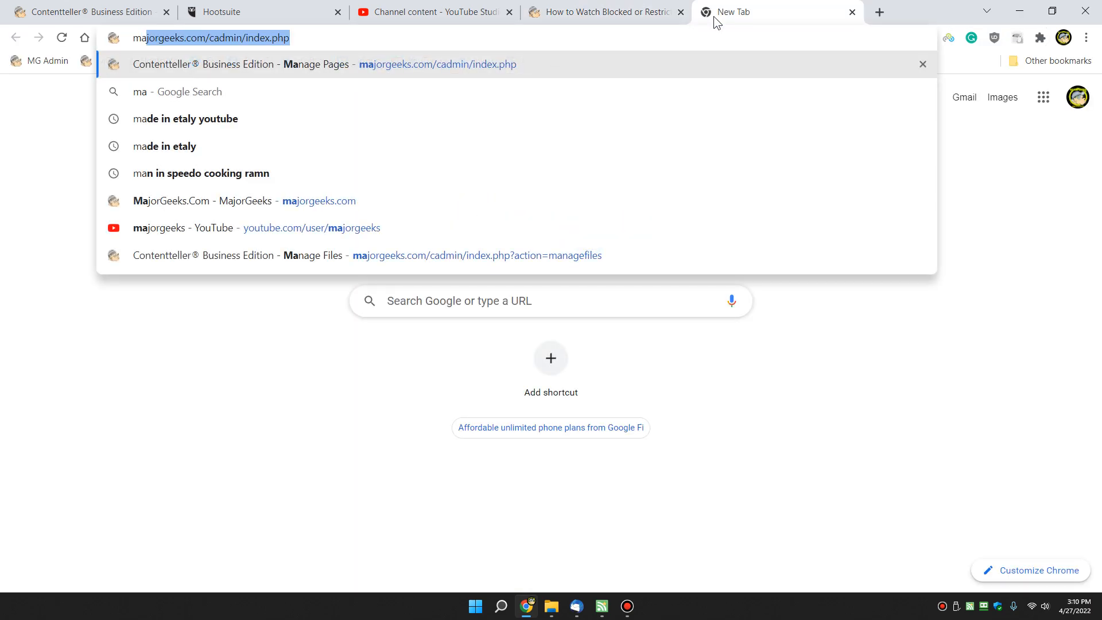
key("Return")
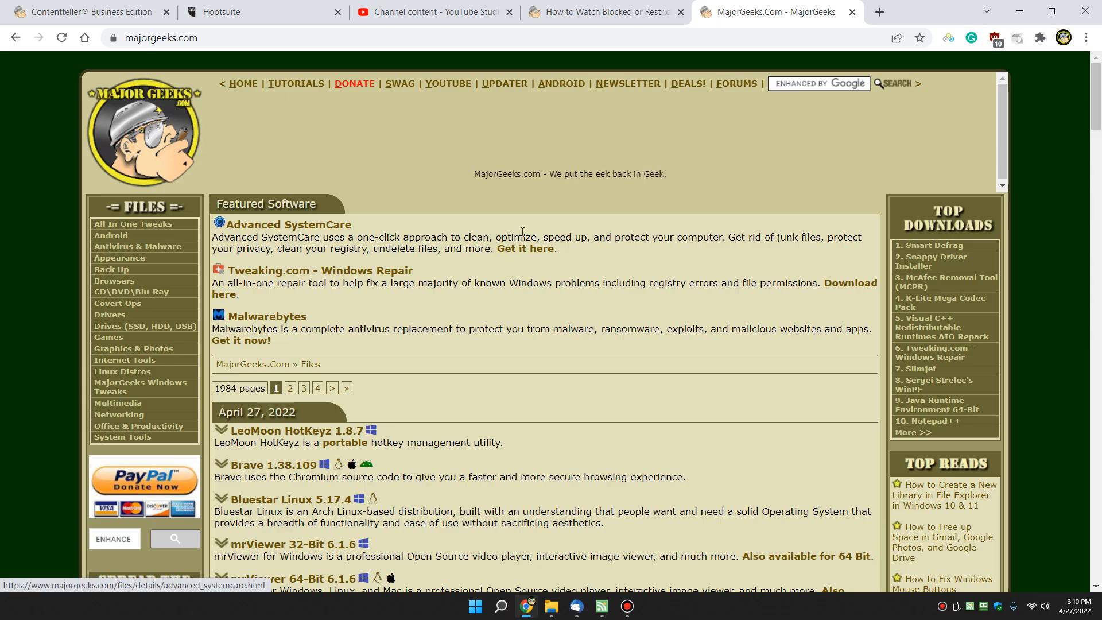
Scroll down the blocked-videos guide after closing the majorgeeks.com tab.
scroll("down", 3)
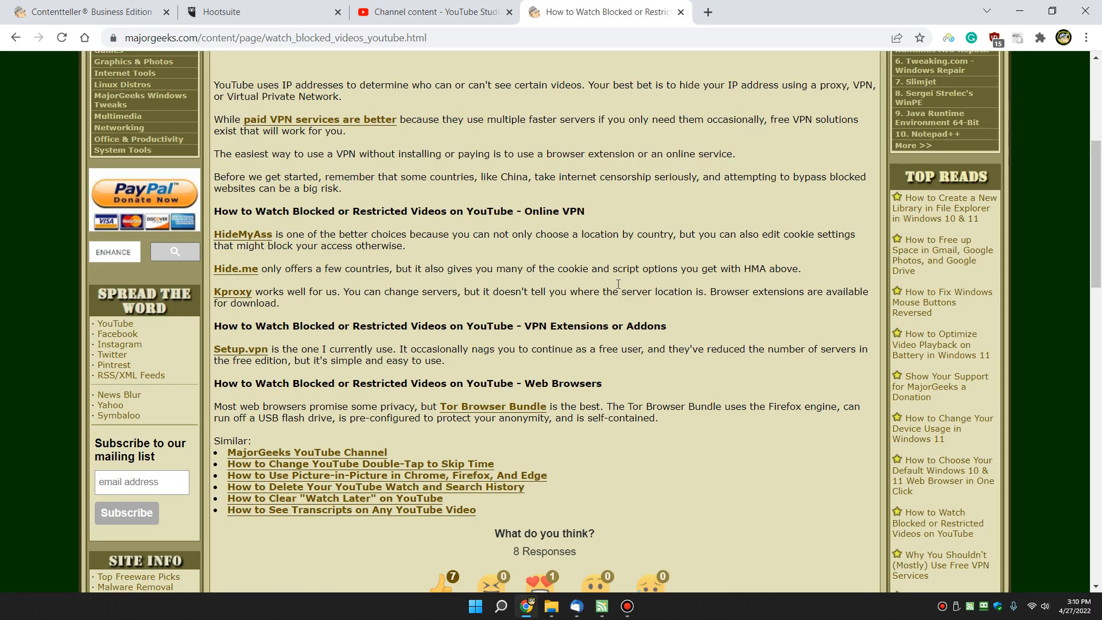
mouse_move(532, 148)
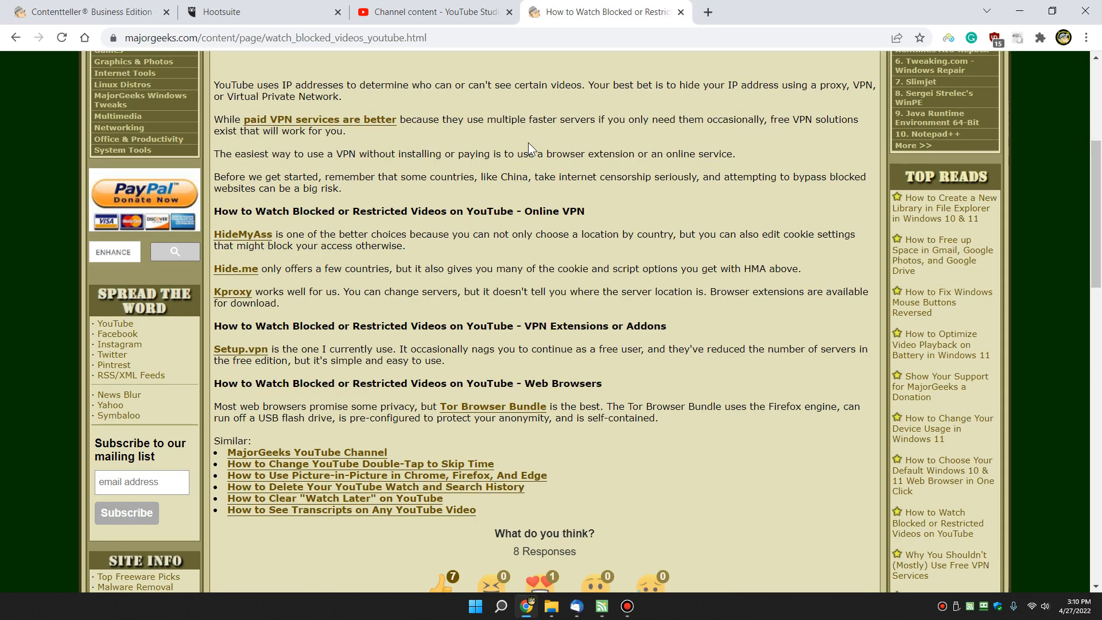
mouse_move(291, 123)
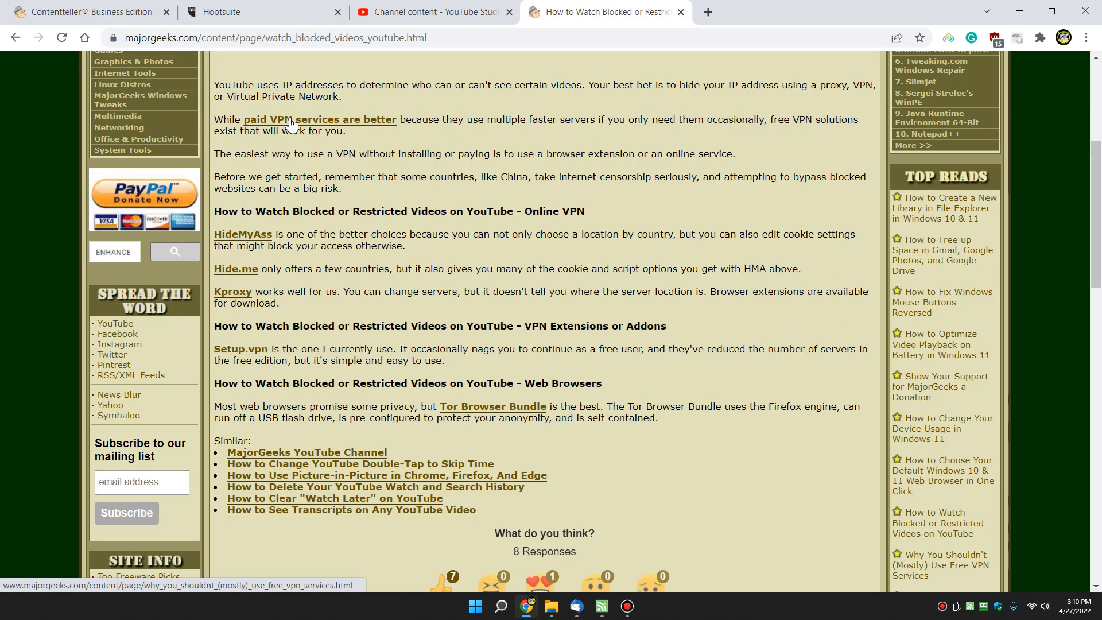
mouse_move(247, 255)
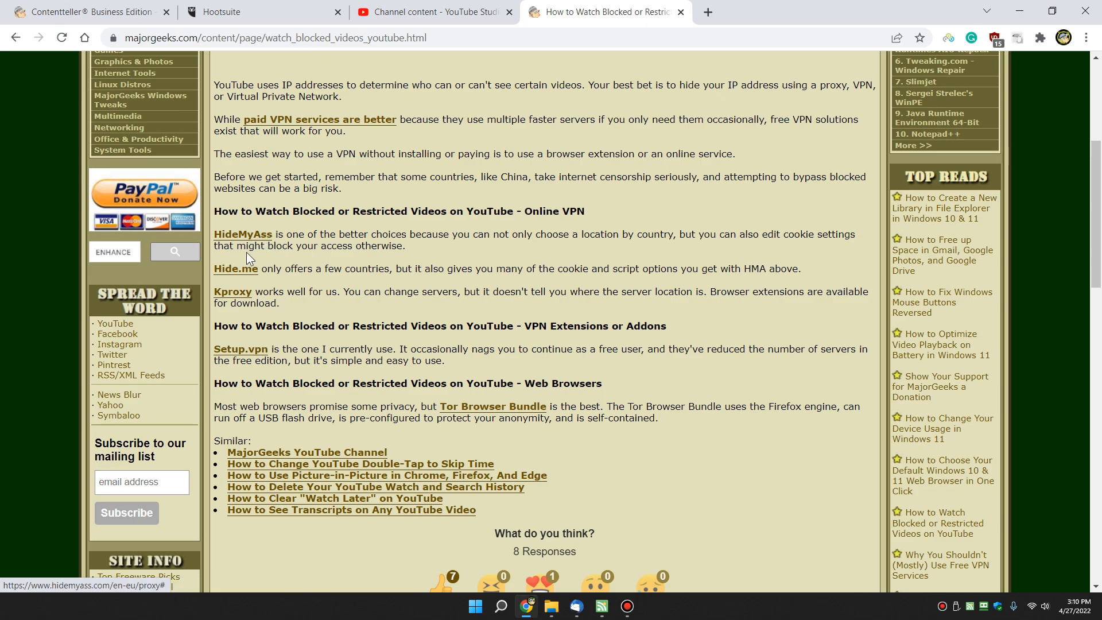
mouse_move(242, 299)
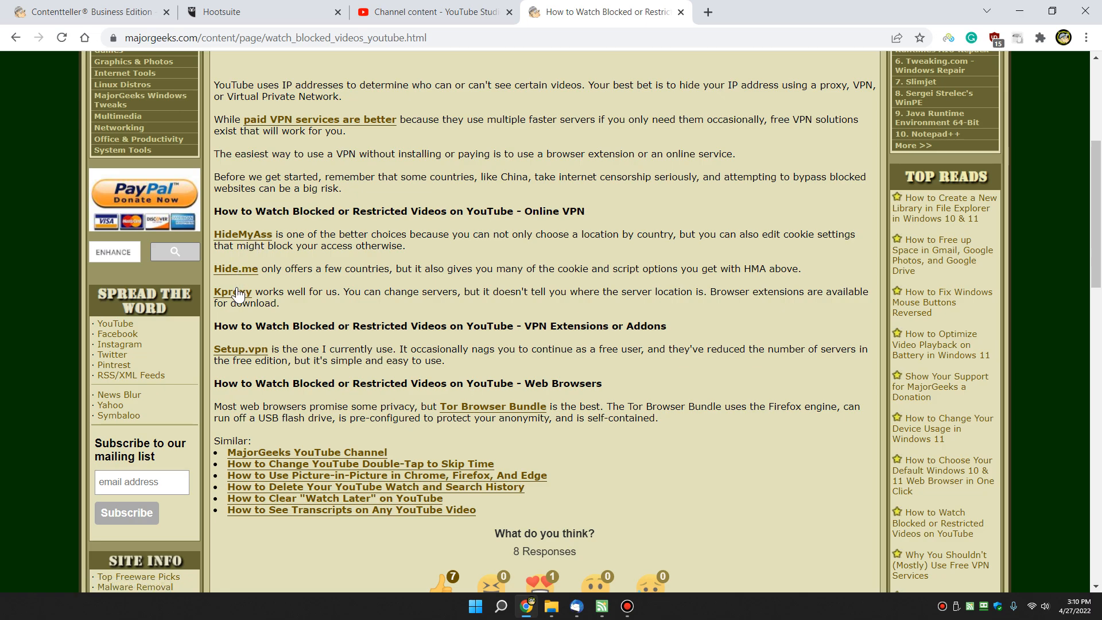
mouse_move(254, 354)
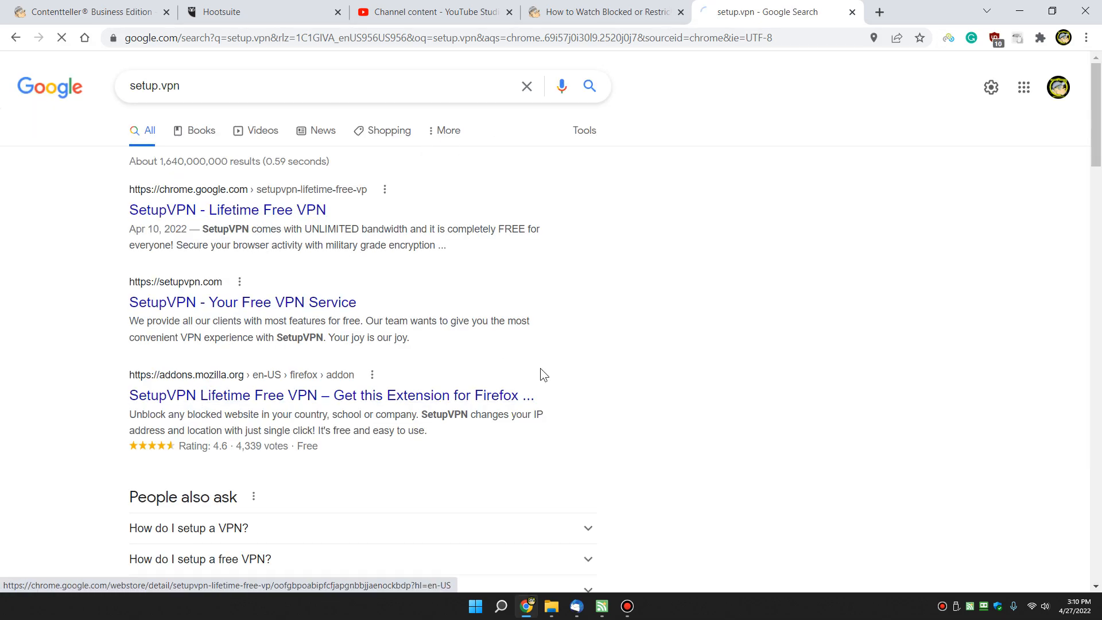
left_click(226, 209)
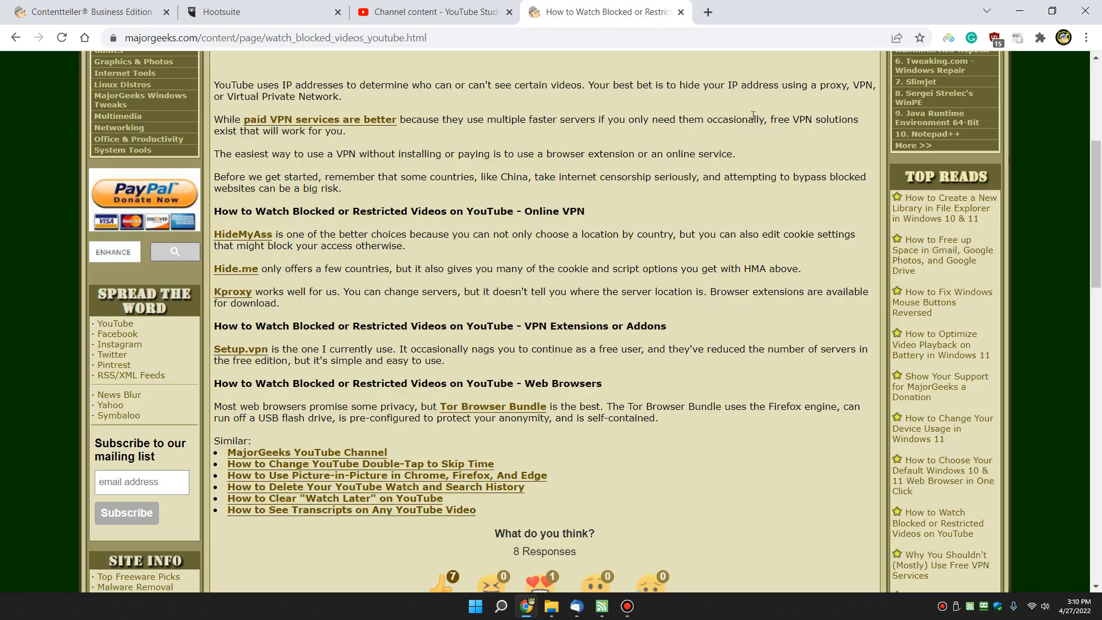
mouse_move(600, 311)
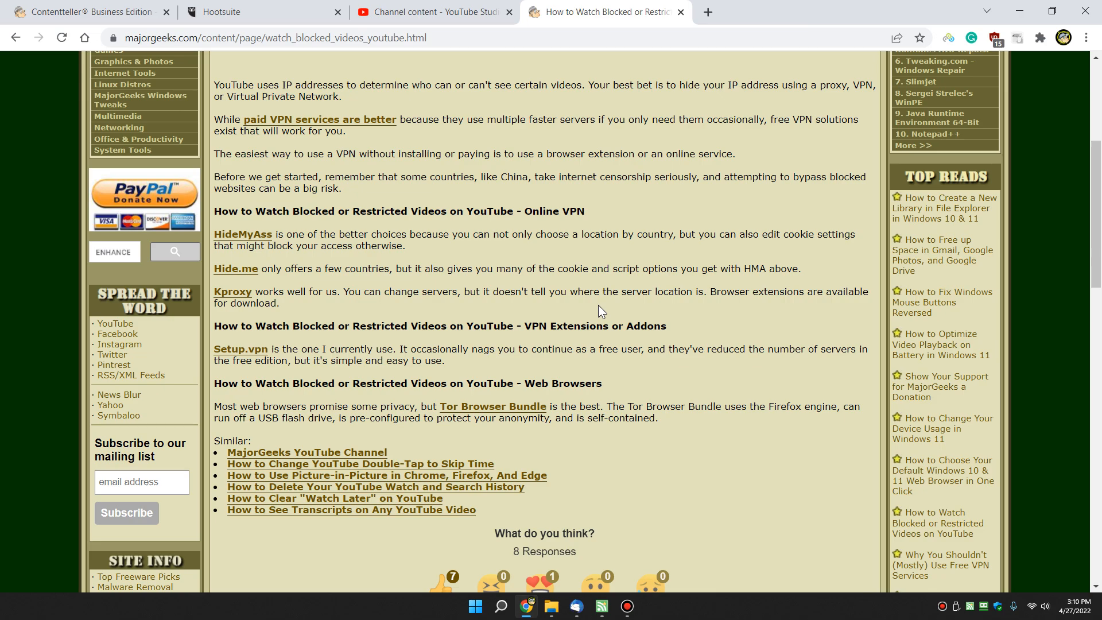
mouse_move(492, 406)
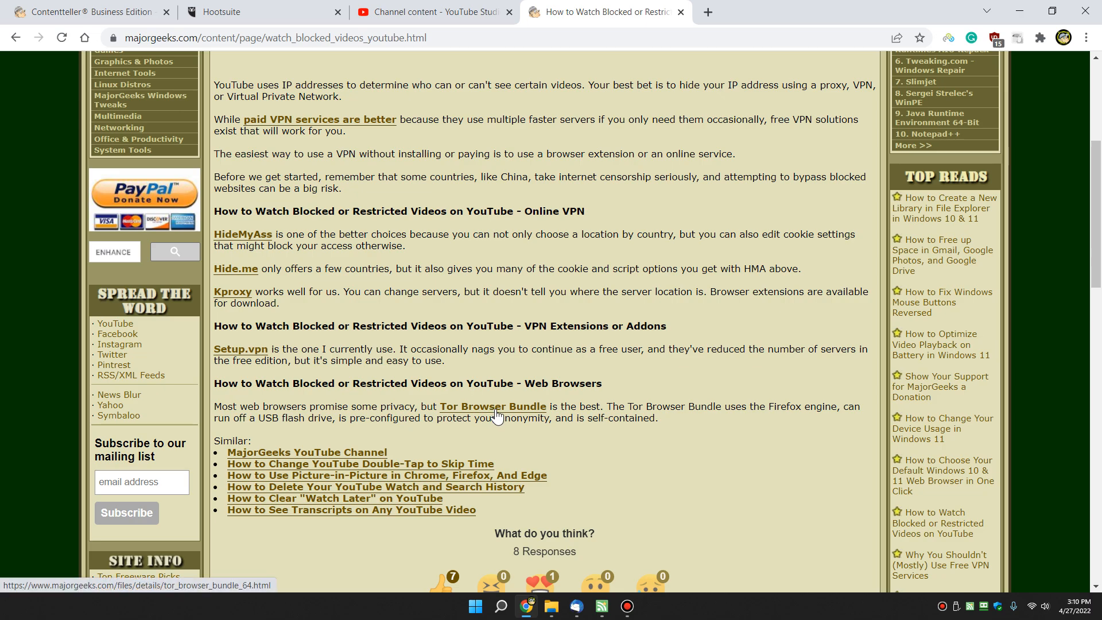
Open the Tor Browser Bundle 64-Bit 11.0.10 download page from the Web Browsers section.
left_click(492, 406)
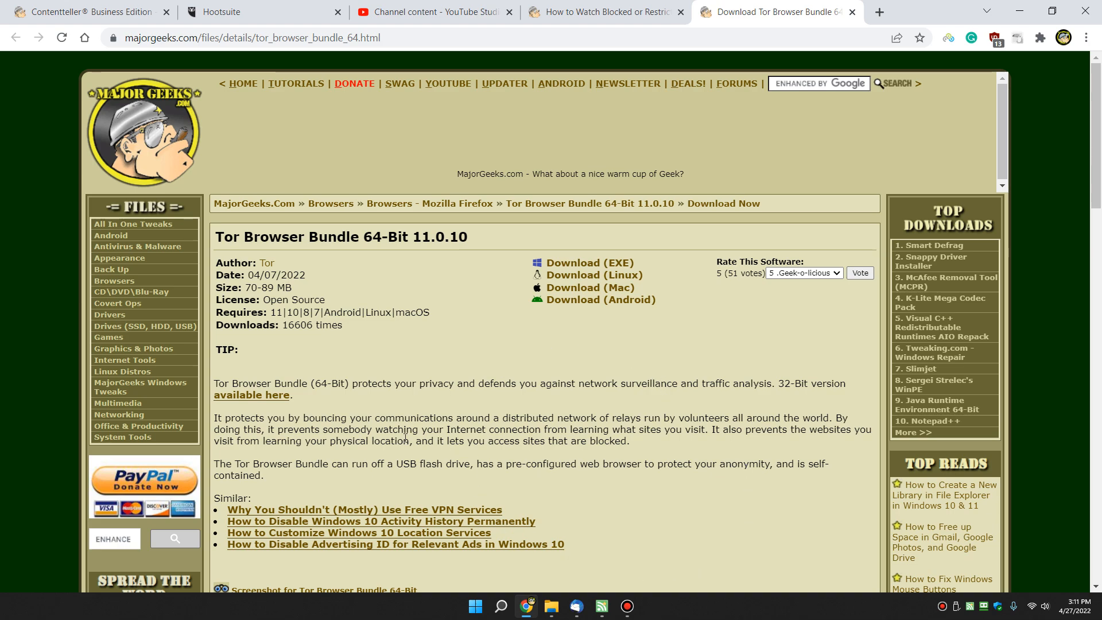
mouse_move(657, 33)
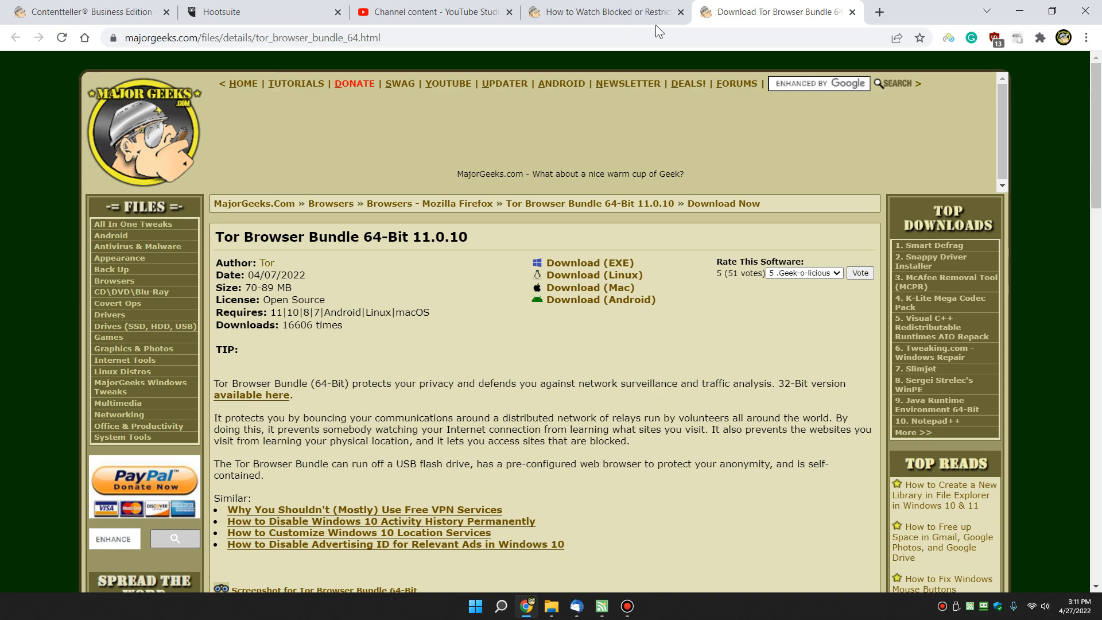
mouse_move(890, 383)
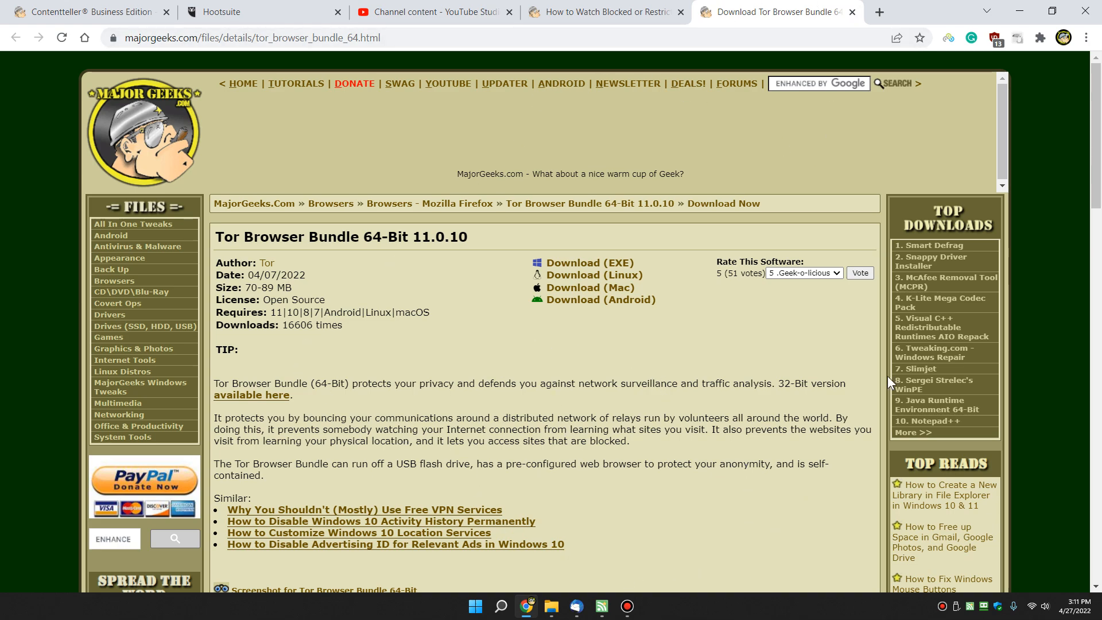
mouse_move(463, 203)
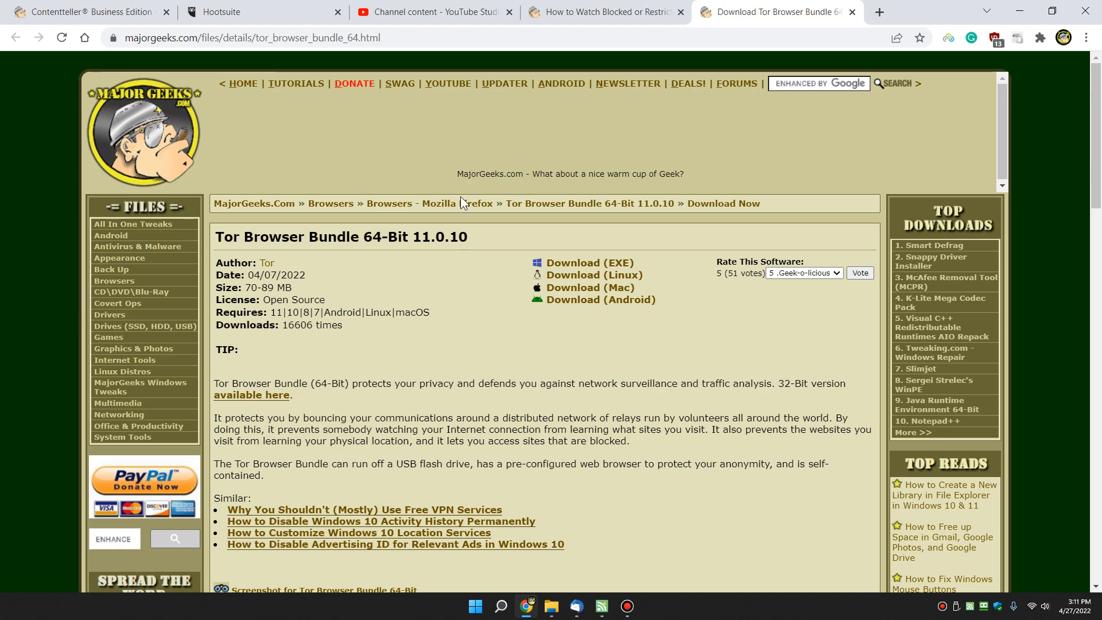
mouse_move(265, 337)
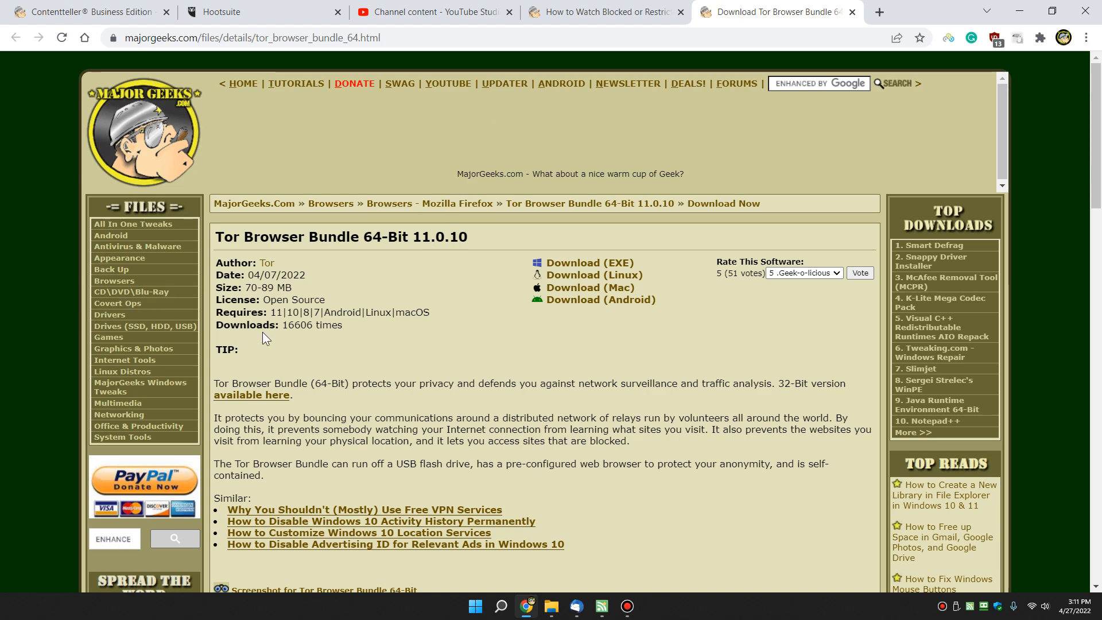
double_click(294, 312)
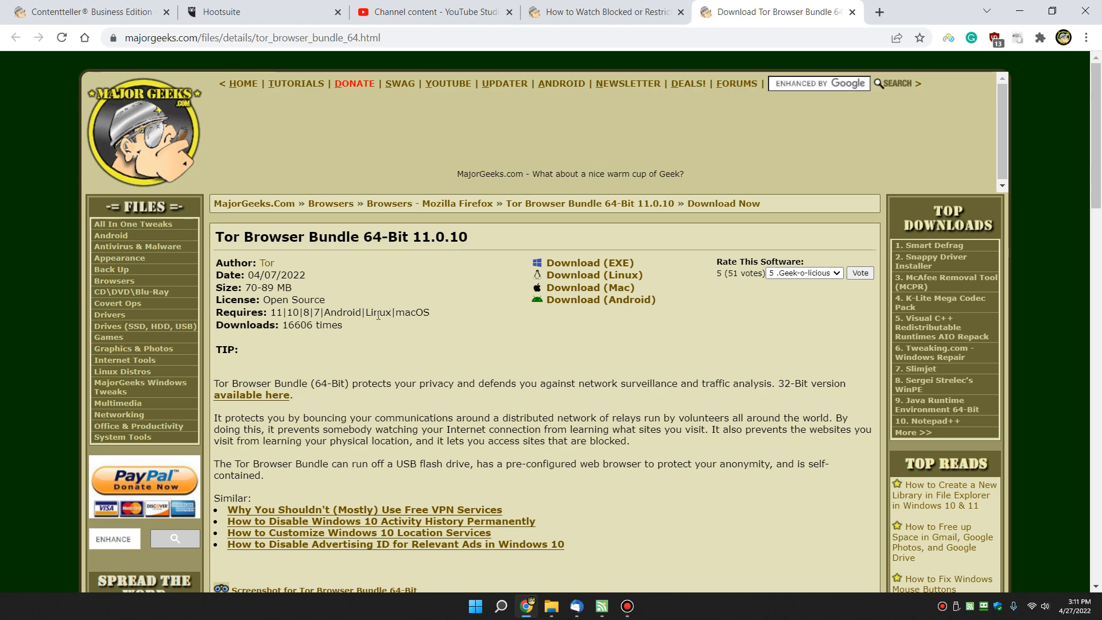
mouse_move(487, 321)
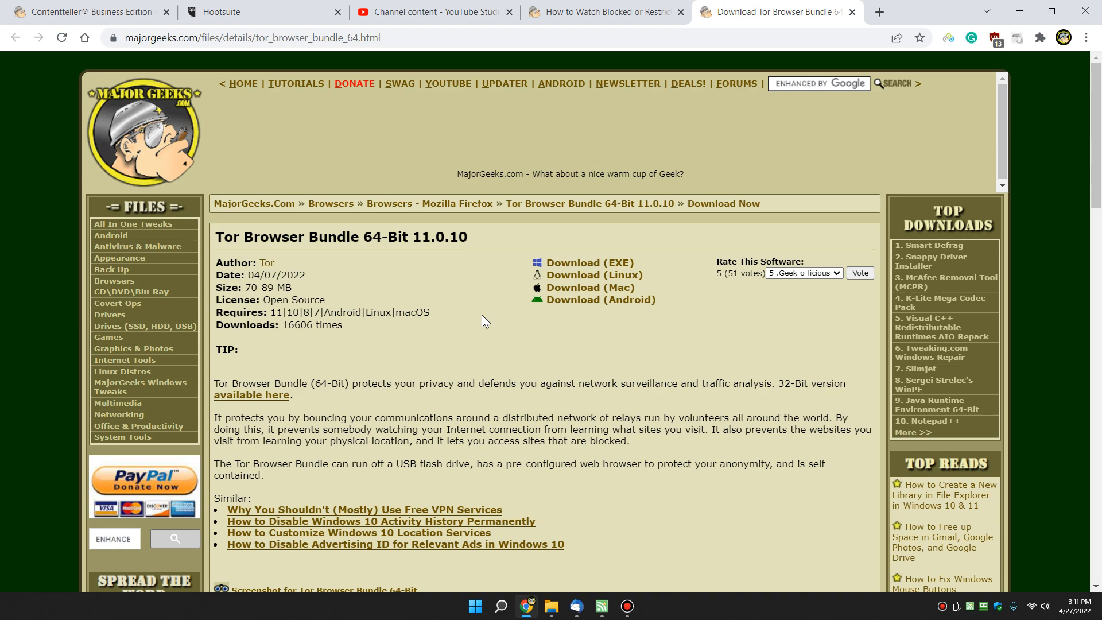
mouse_move(771, 16)
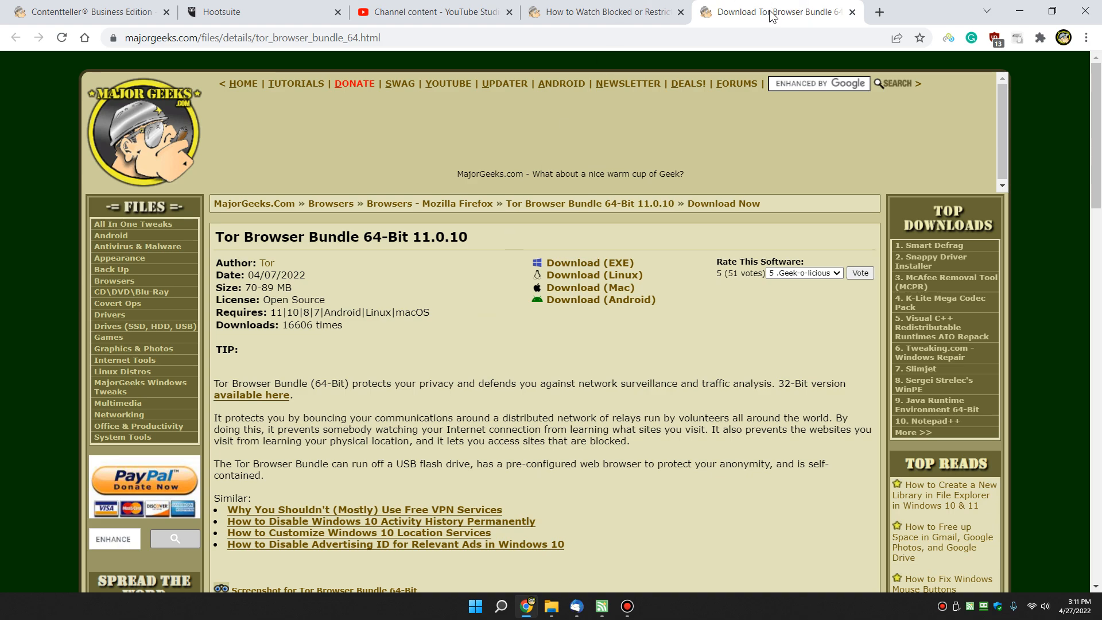
Close the Tor Browser Bundle tab and scroll the blocked-videos guide back to the top.
left_click(851, 12)
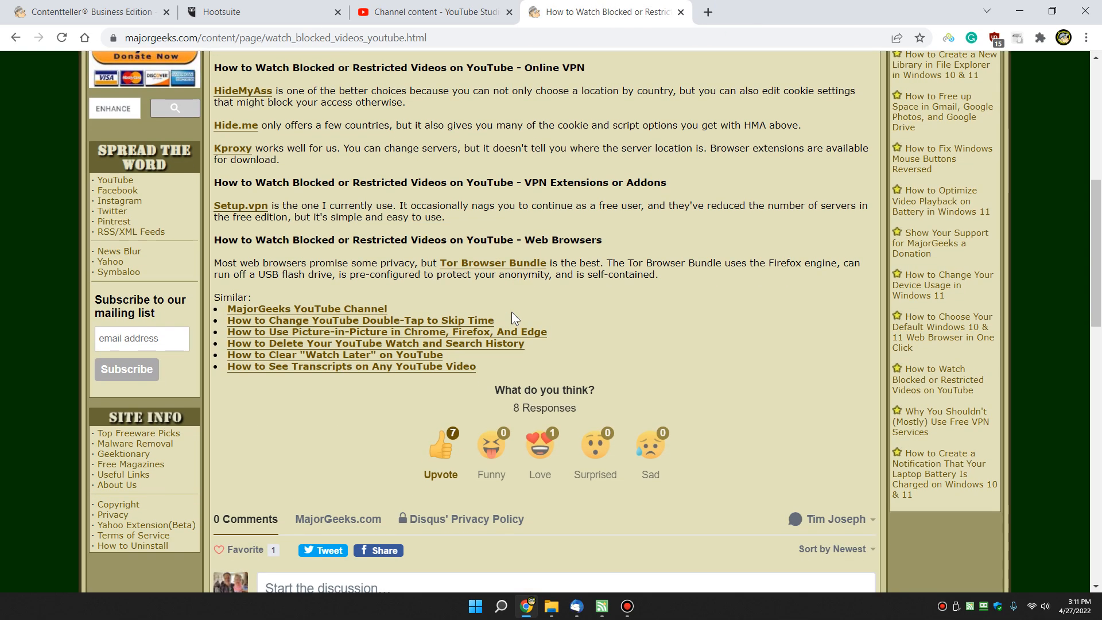
scroll("up", 3)
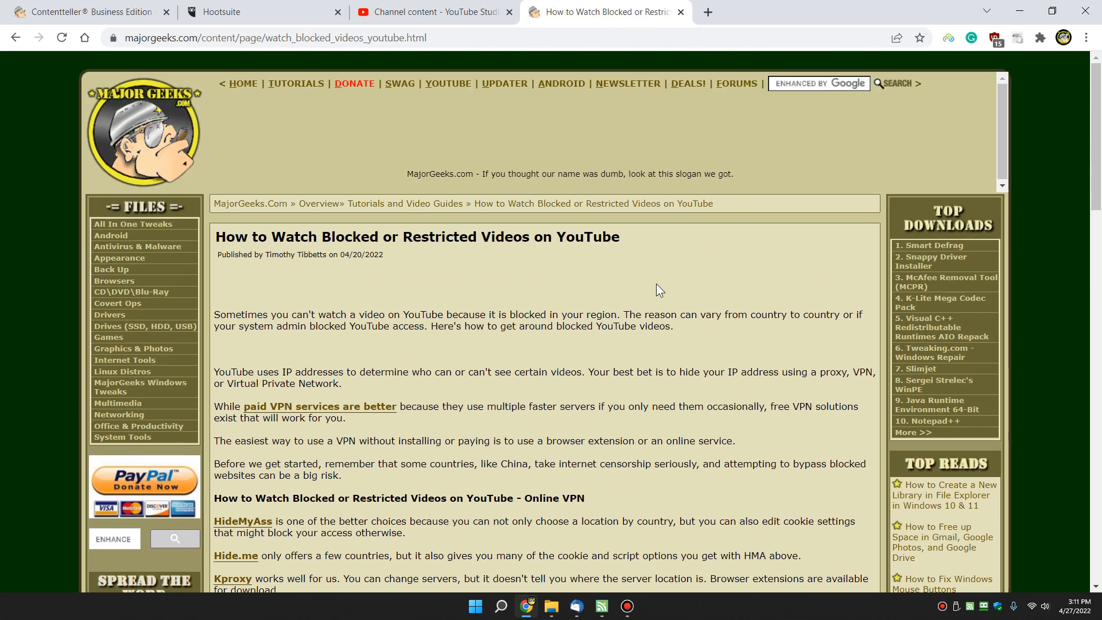
mouse_move(683, 284)
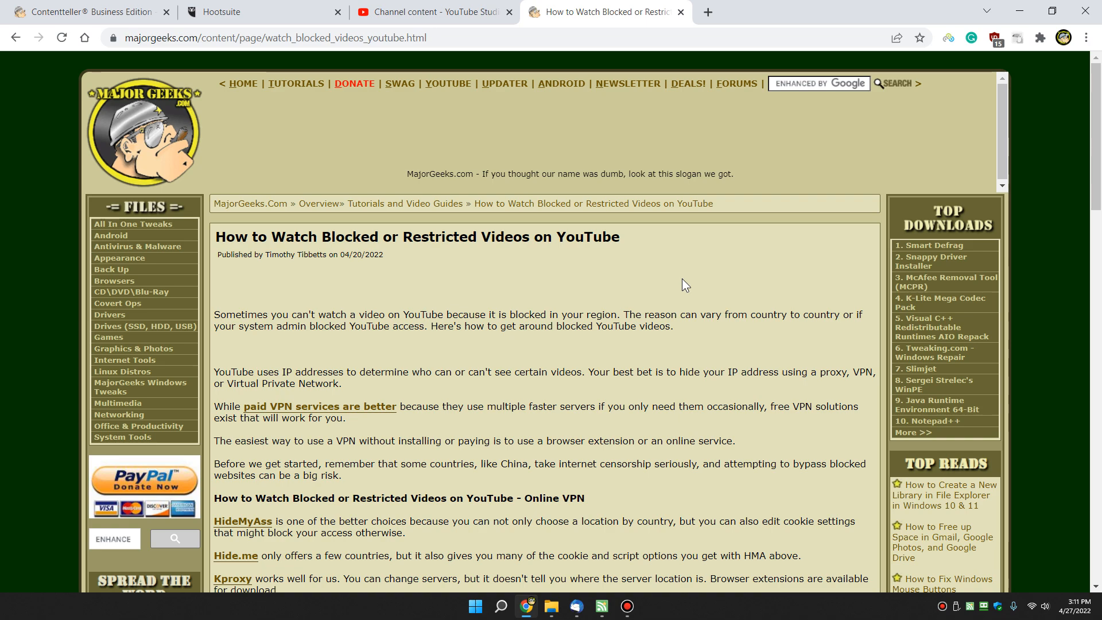
mouse_move(618, 283)
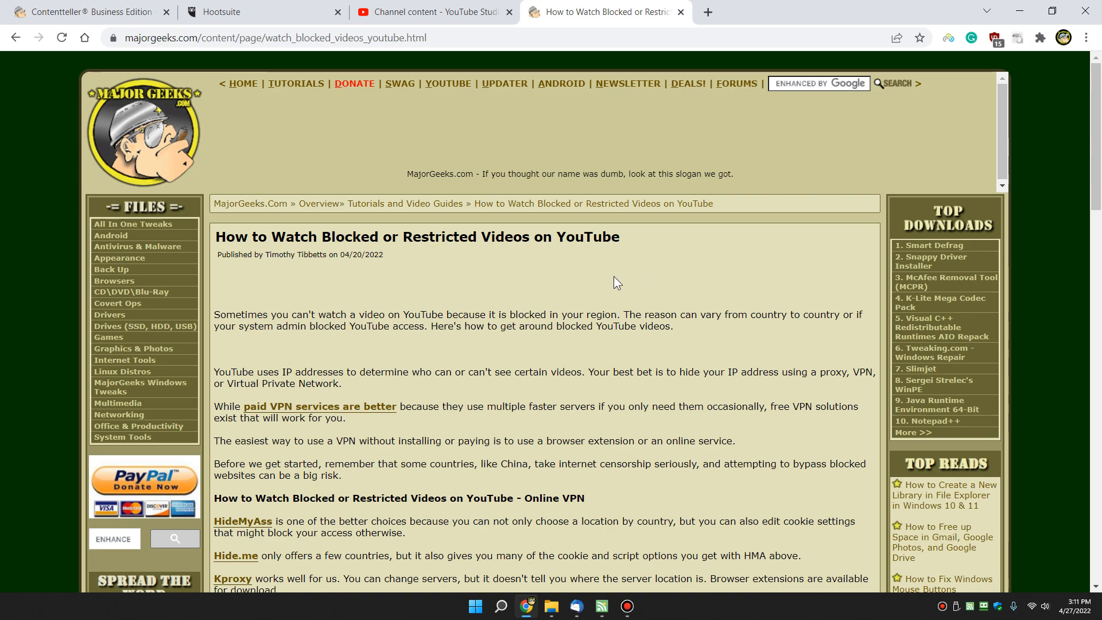
mouse_move(557, 303)
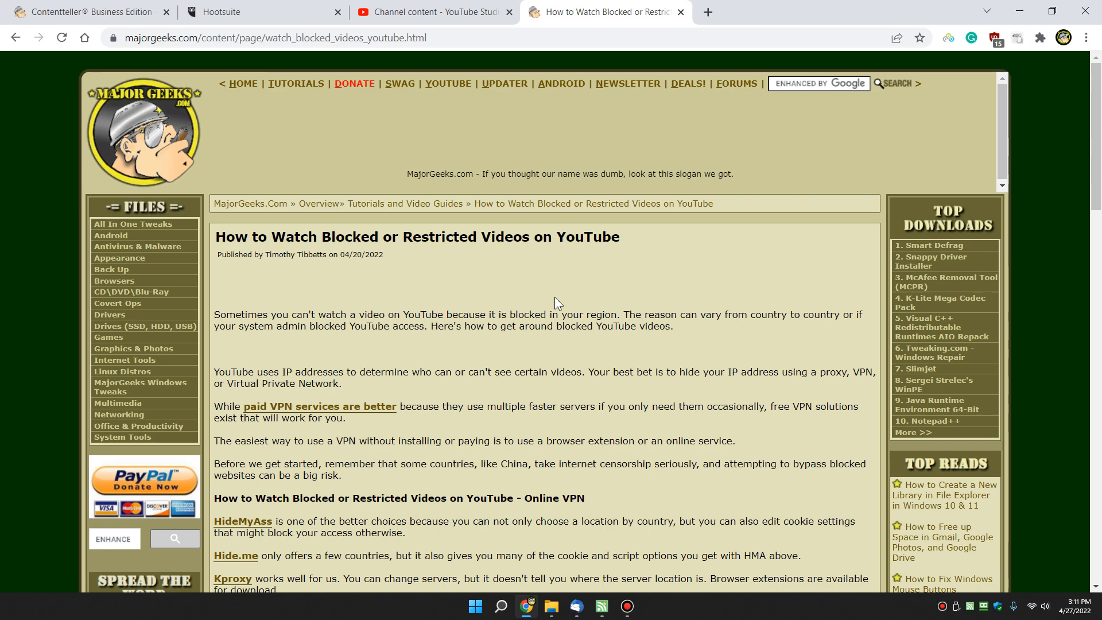
mouse_move(724, 280)
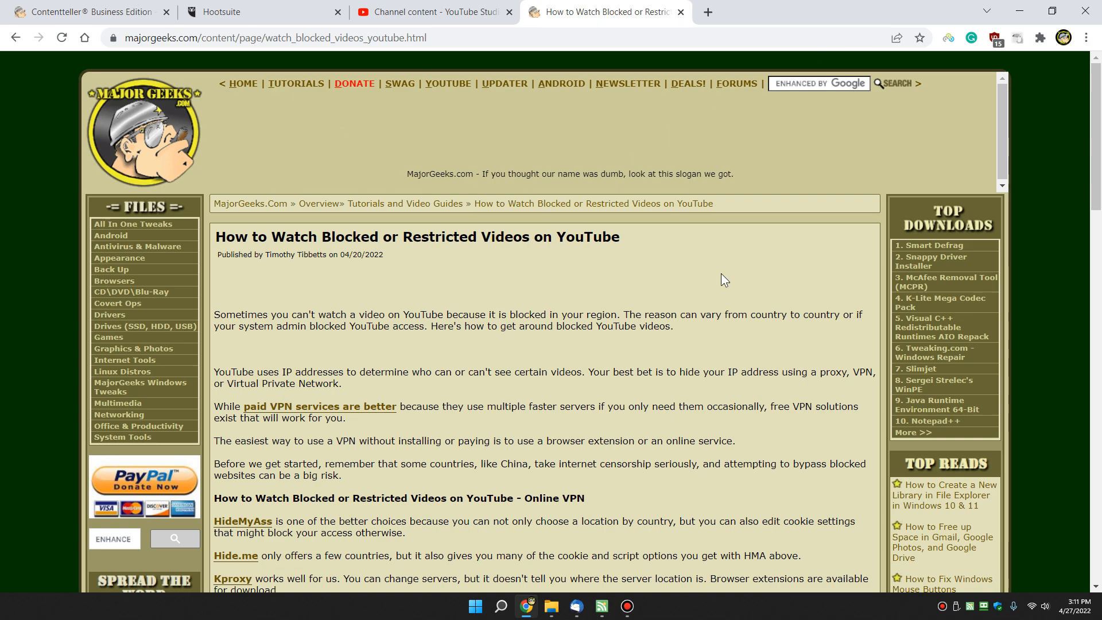
mouse_move(725, 280)
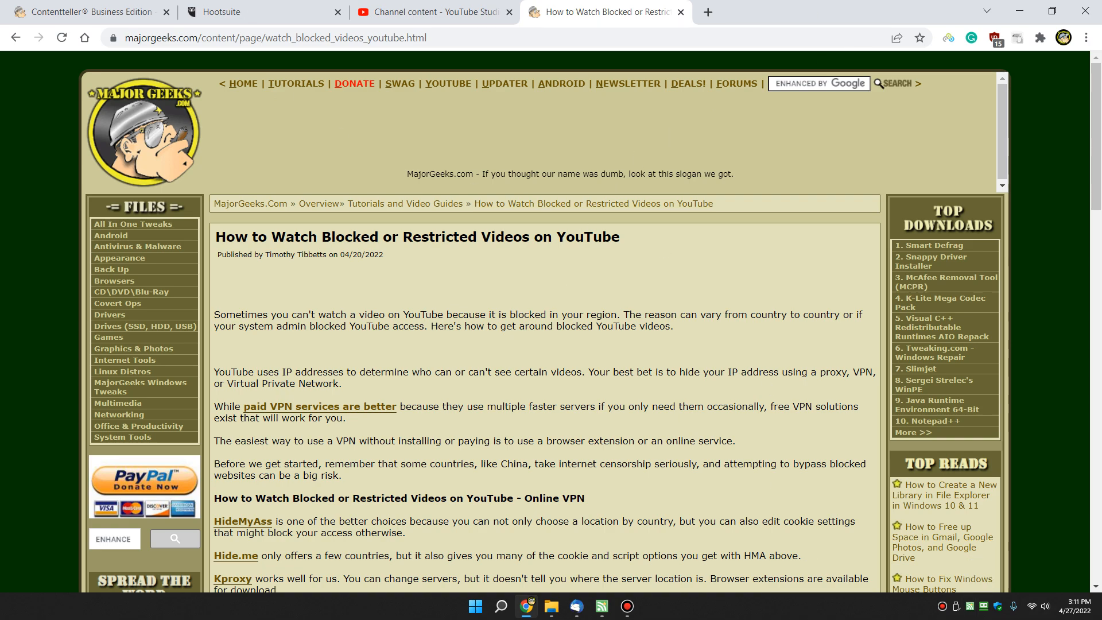